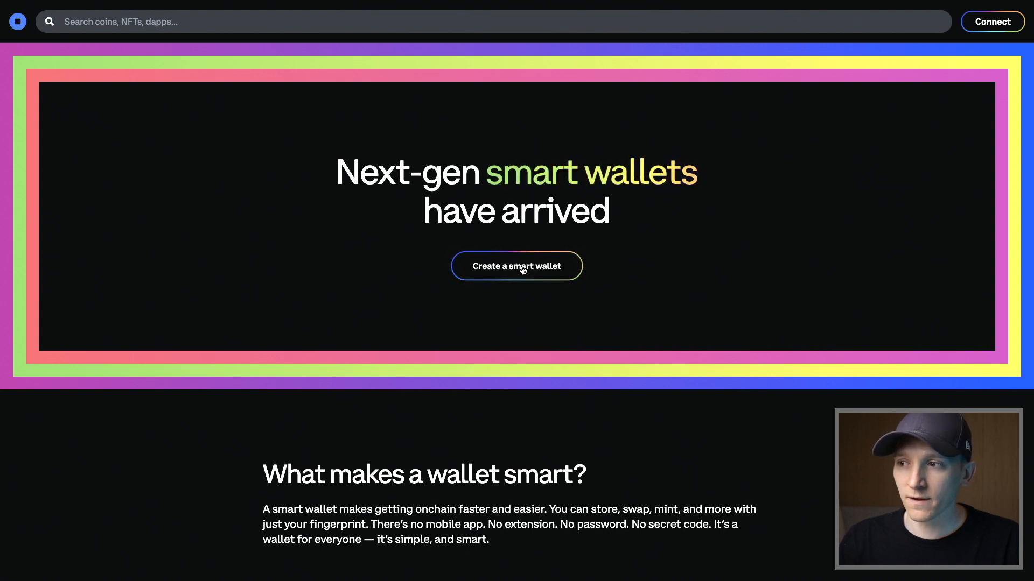
Choose 'Create a smart wallet' on the landing page and welcome card to reach the passkey prompt
{"action": "left_click", "coordinate": [516, 265]}
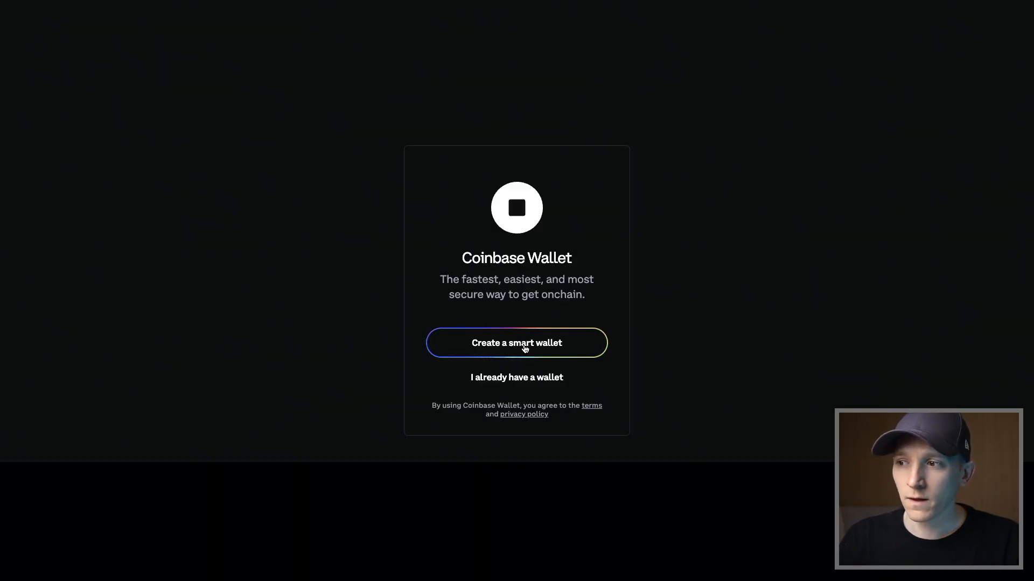
{"action": "left_click", "coordinate": [517, 343]}
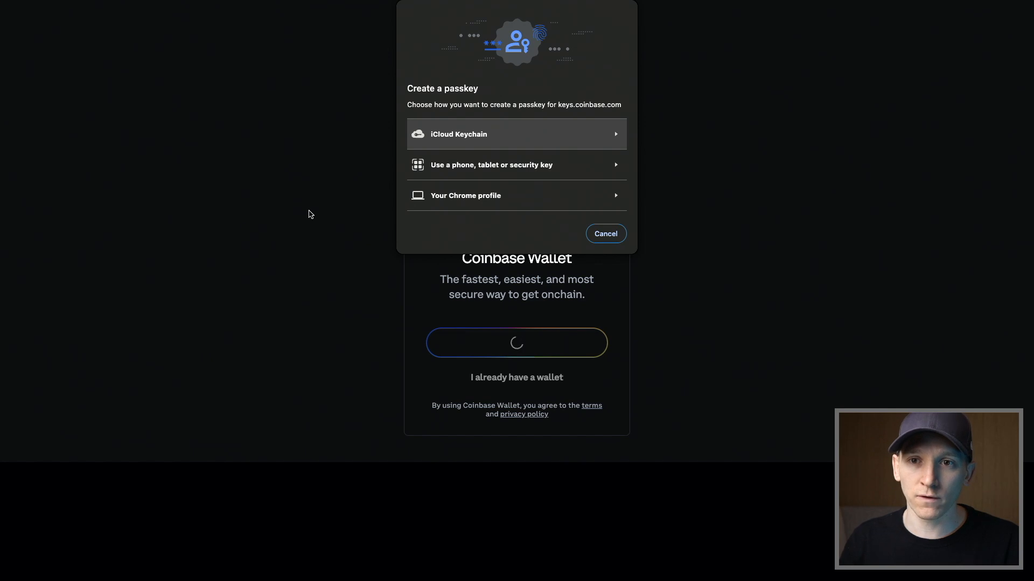
{"action": "mouse_move", "coordinate": [324, 217]}
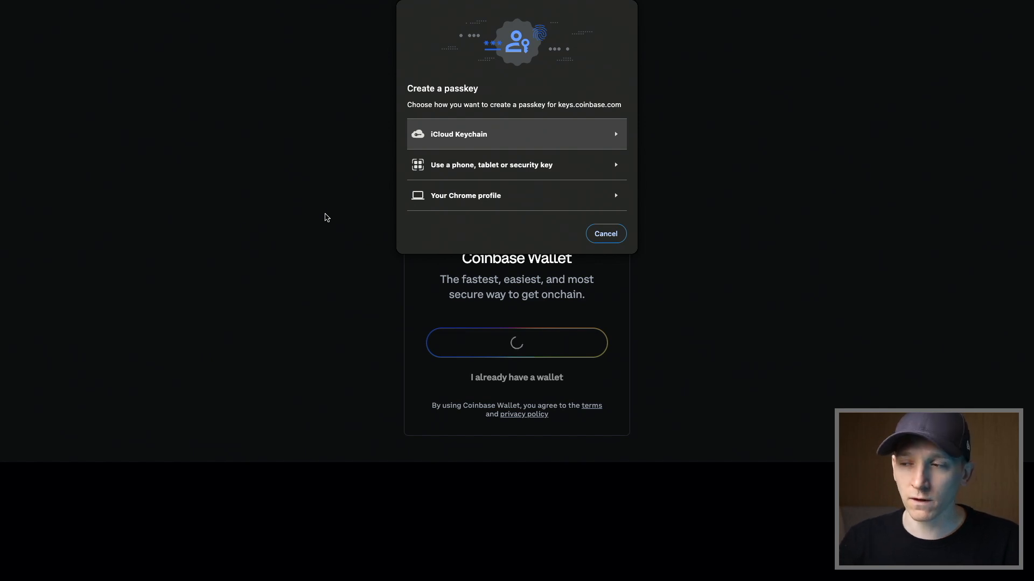
{"action": "mouse_move", "coordinate": [305, 228]}
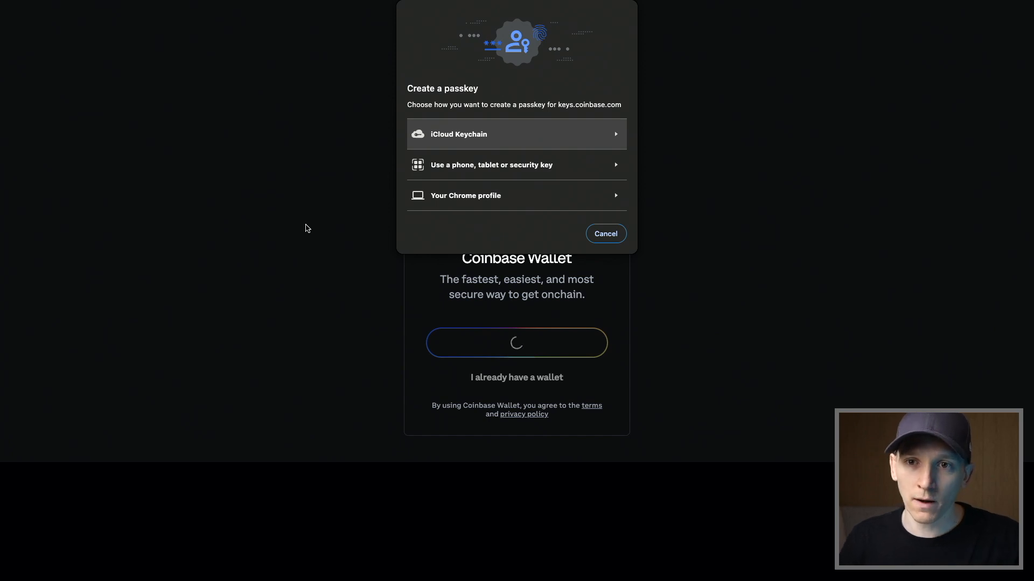
{"action": "mouse_move", "coordinate": [323, 221]}
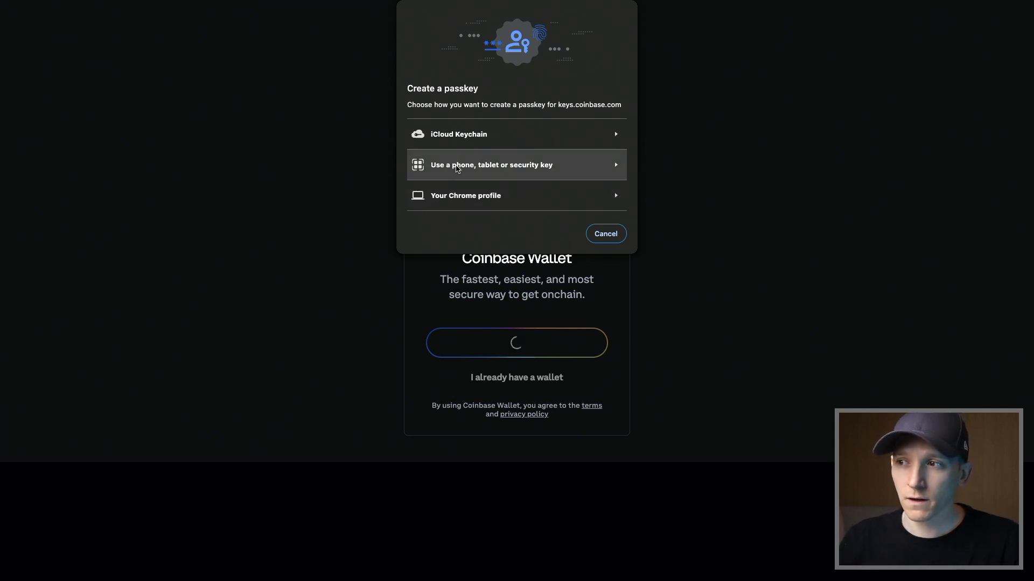
{"action": "mouse_move", "coordinate": [457, 134]}
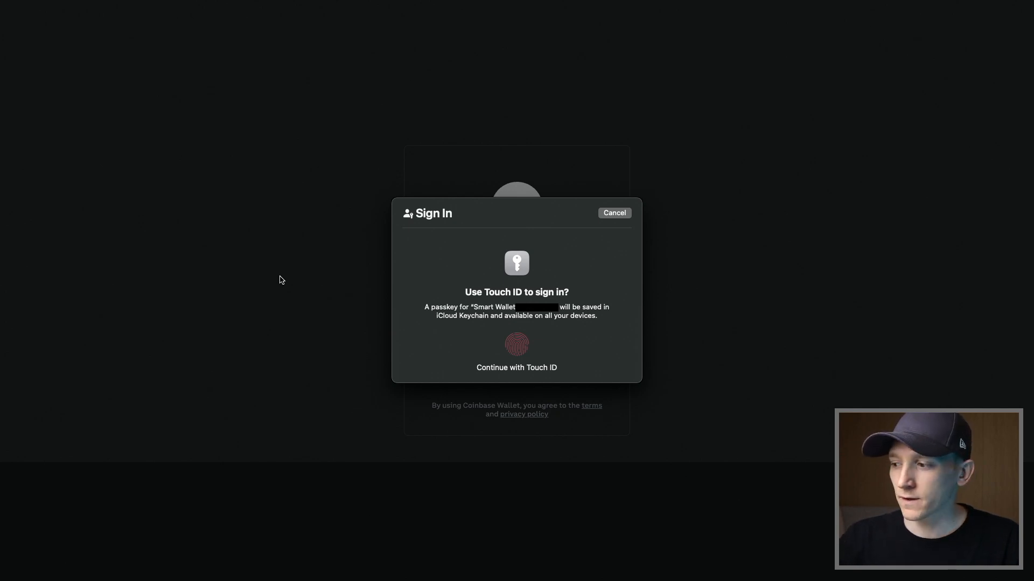
Approve saving the passkey with Touch ID to reach the US$0.00 Assets page
{"action": "left_click", "coordinate": [517, 343]}
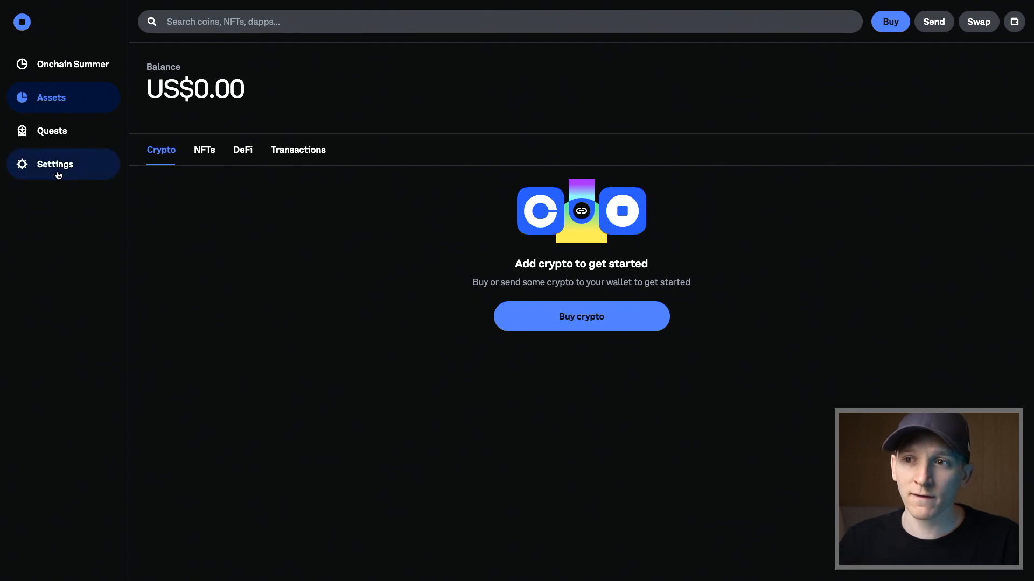
Open Settings to see the smart wallet listed as the connected address with US$0.00
{"action": "left_click", "coordinate": [54, 164]}
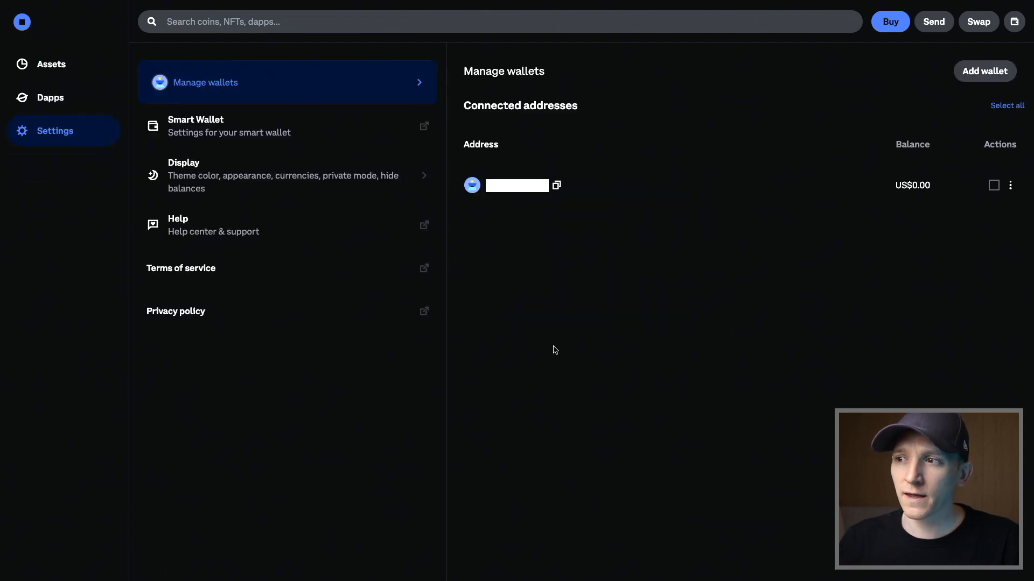
{"action": "mouse_move", "coordinate": [500, 214]}
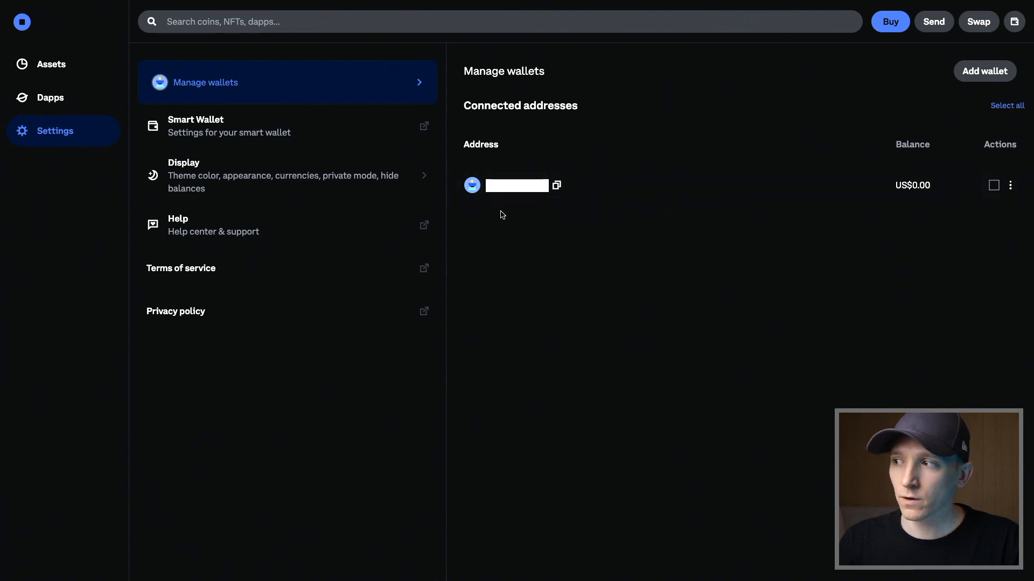
{"action": "mouse_move", "coordinate": [498, 245]}
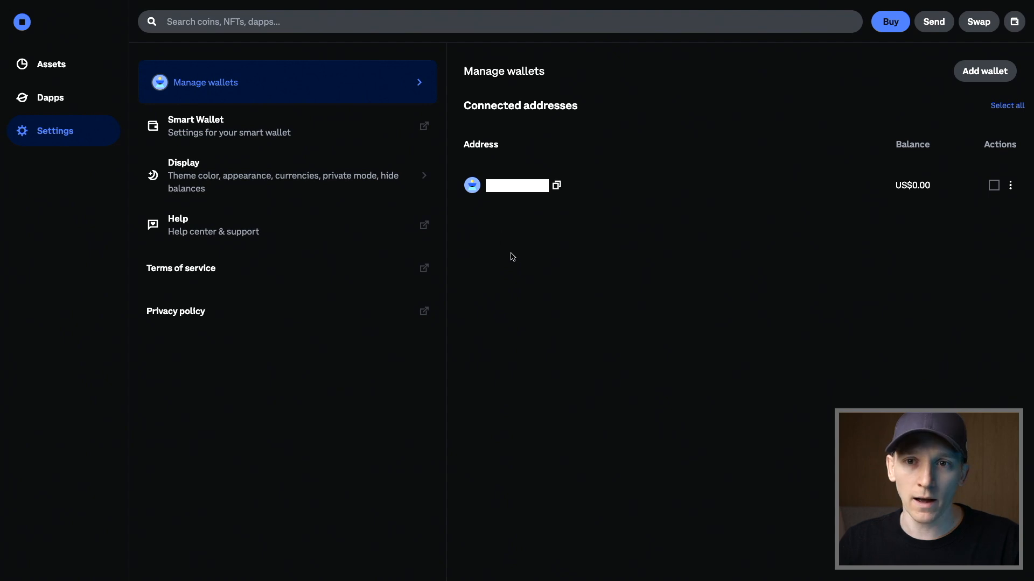
{"action": "mouse_move", "coordinate": [217, 152]}
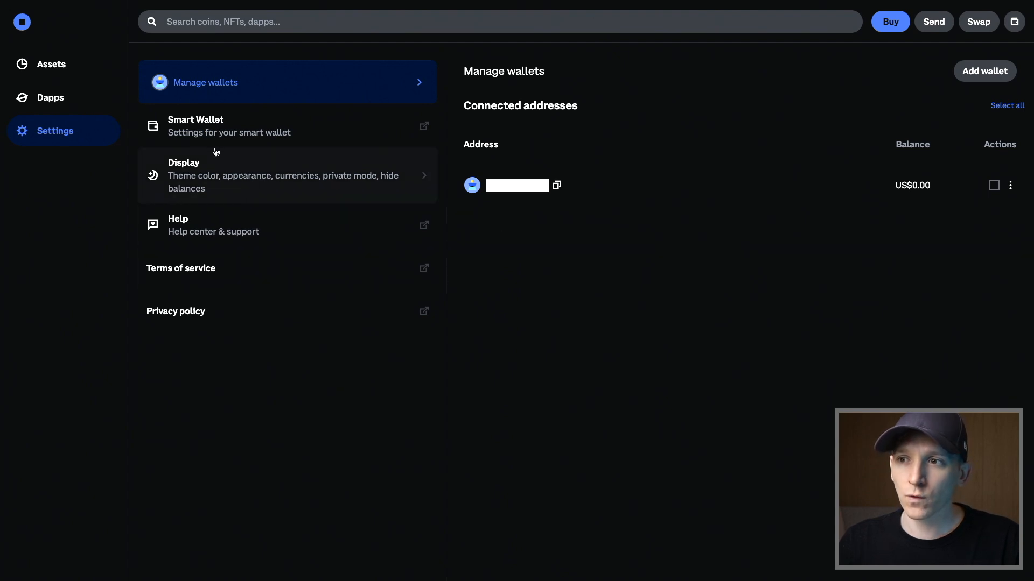
{"action": "mouse_move", "coordinate": [201, 126]}
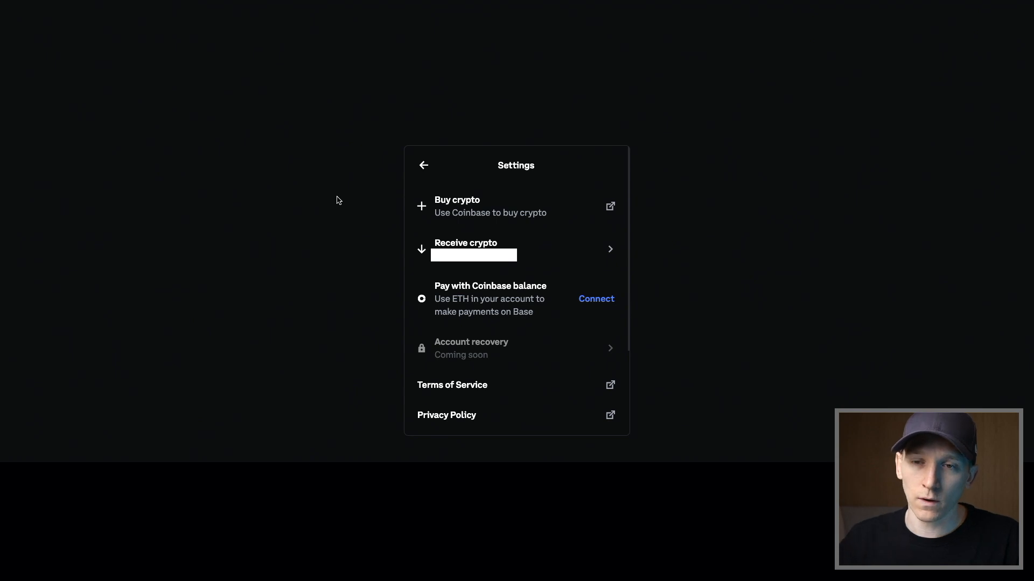
{"action": "mouse_move", "coordinate": [387, 262]}
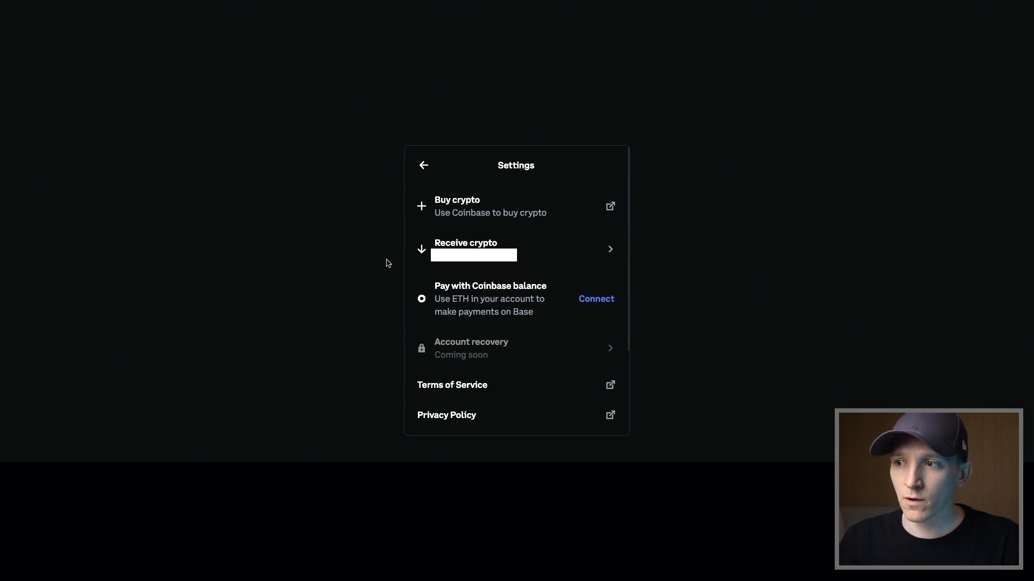
{"action": "mouse_move", "coordinate": [350, 258]}
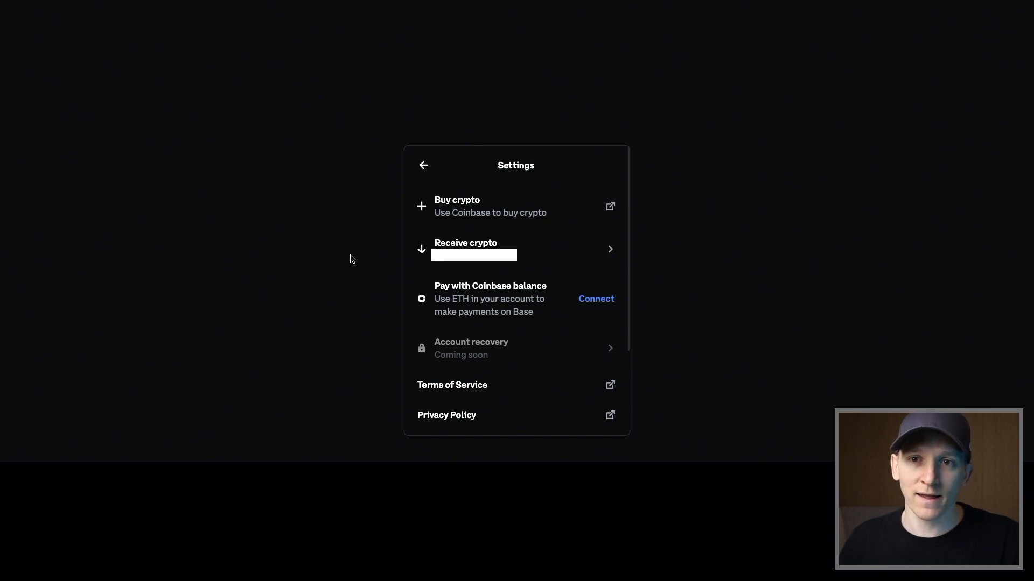
{"action": "mouse_move", "coordinate": [346, 295]}
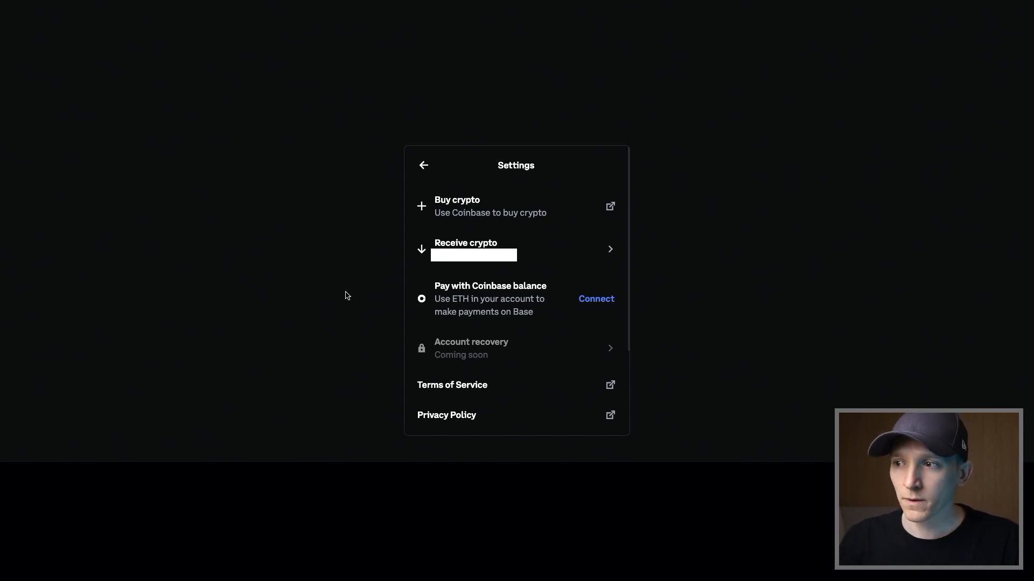
{"action": "mouse_move", "coordinate": [438, 316]}
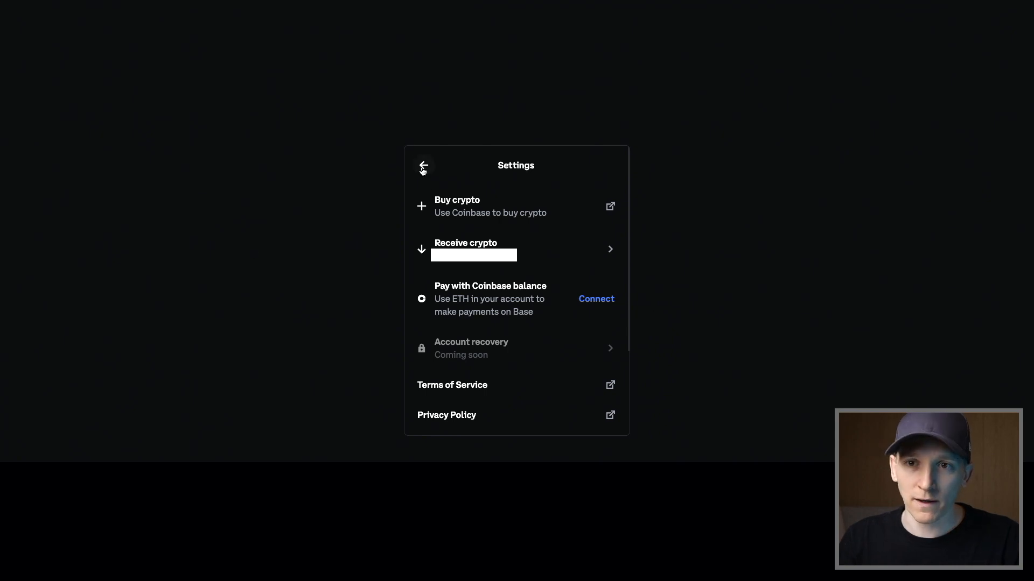
{"action": "mouse_move", "coordinate": [408, 170]}
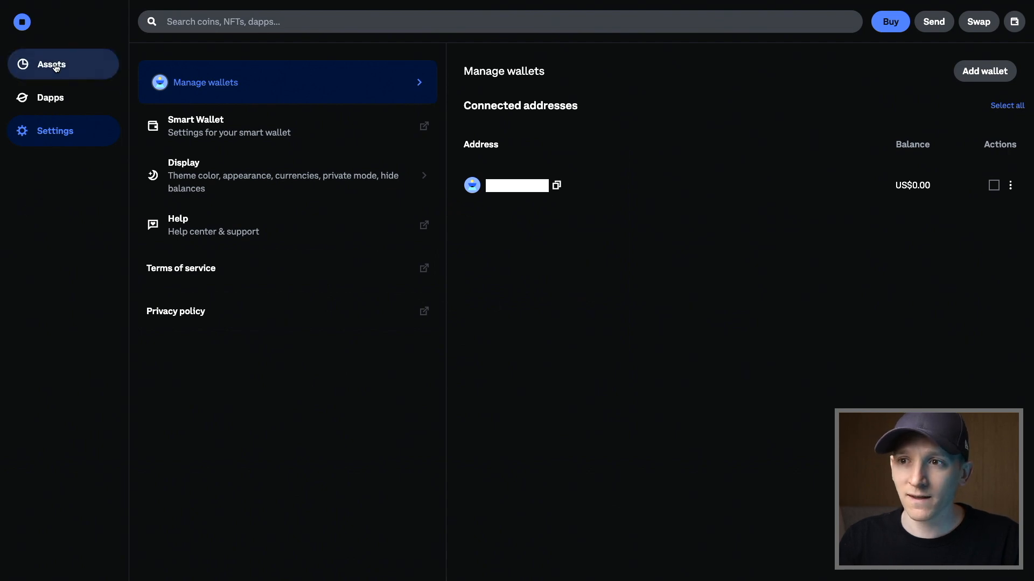
{"action": "left_click", "coordinate": [51, 64]}
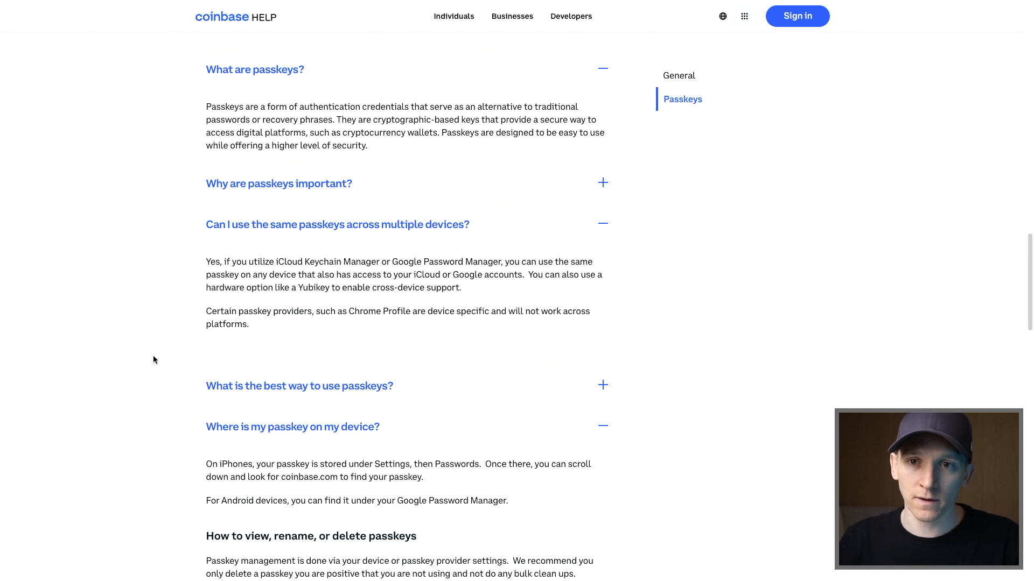
{"action": "mouse_move", "coordinate": [158, 355]}
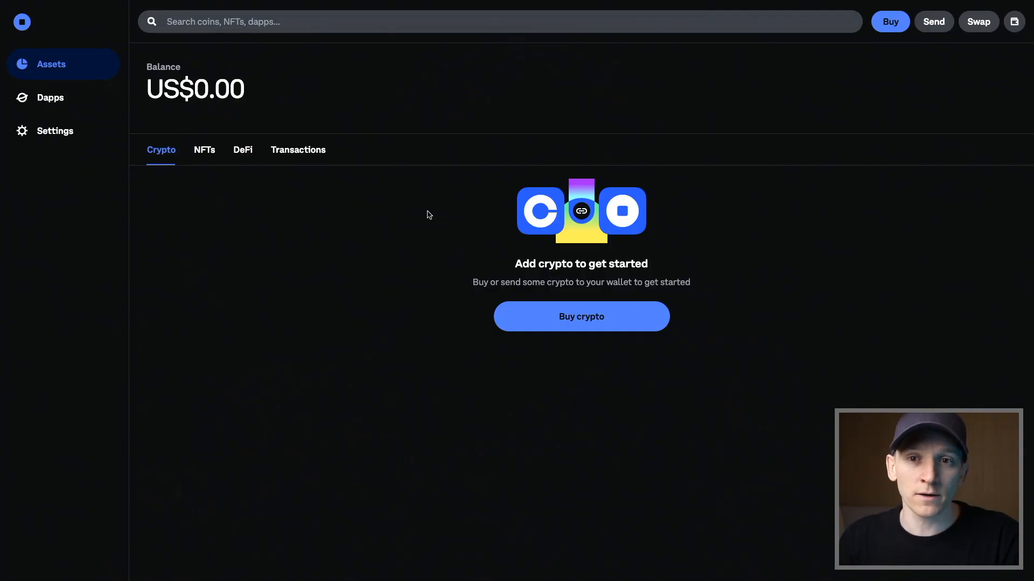
{"action": "mouse_move", "coordinate": [511, 357]}
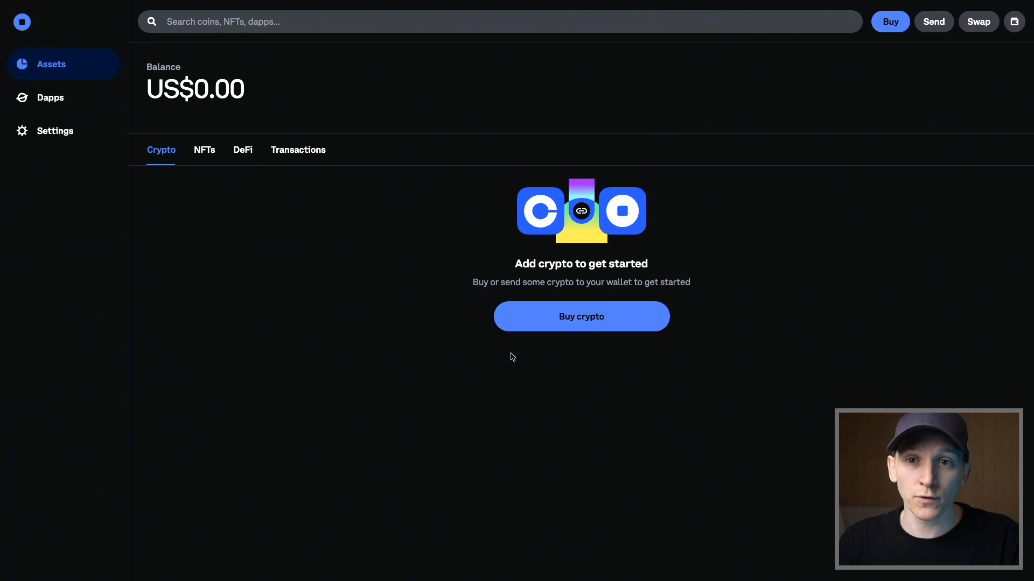
{"action": "mouse_move", "coordinate": [569, 337]}
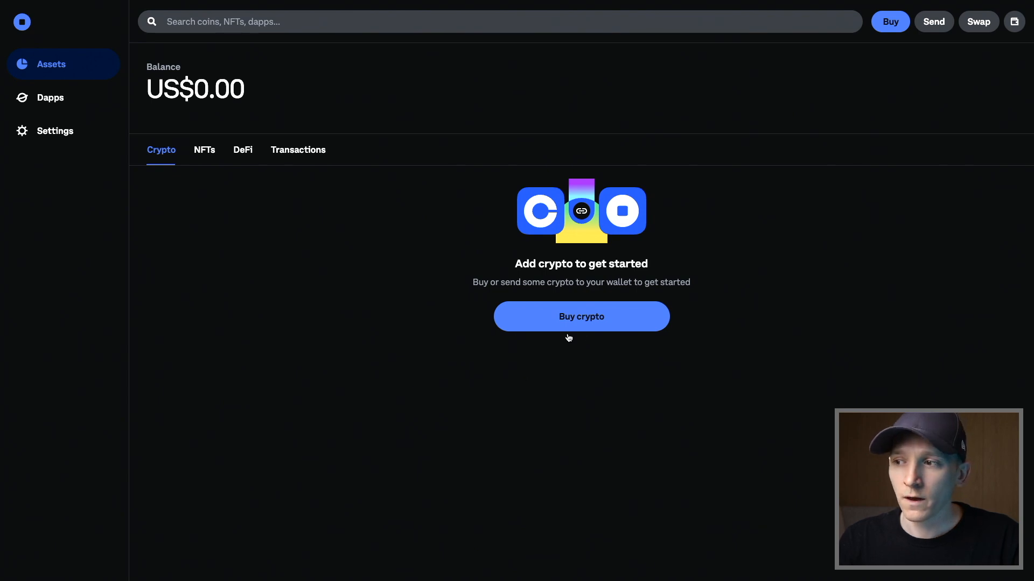
Open the add-crypto dialog on the Coinbase transfer tab, which shows no crypto
{"action": "left_click", "coordinate": [581, 316]}
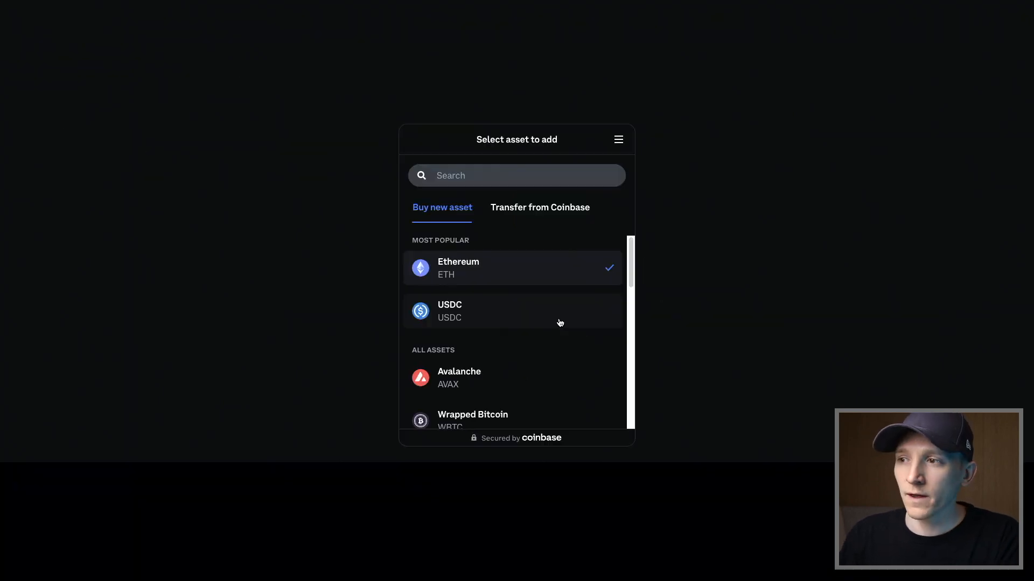
{"action": "mouse_move", "coordinate": [519, 284]}
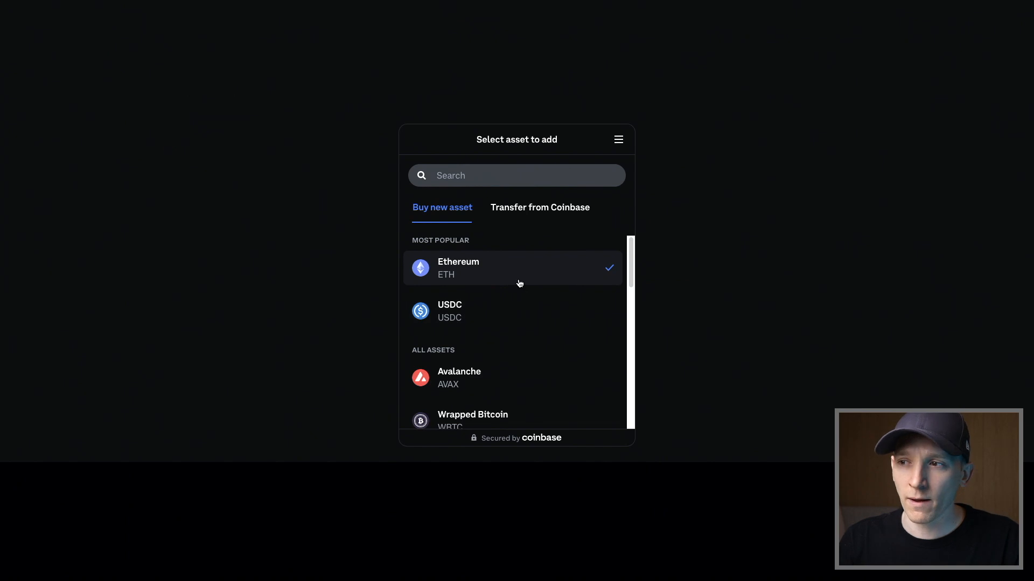
{"action": "mouse_move", "coordinate": [528, 218]}
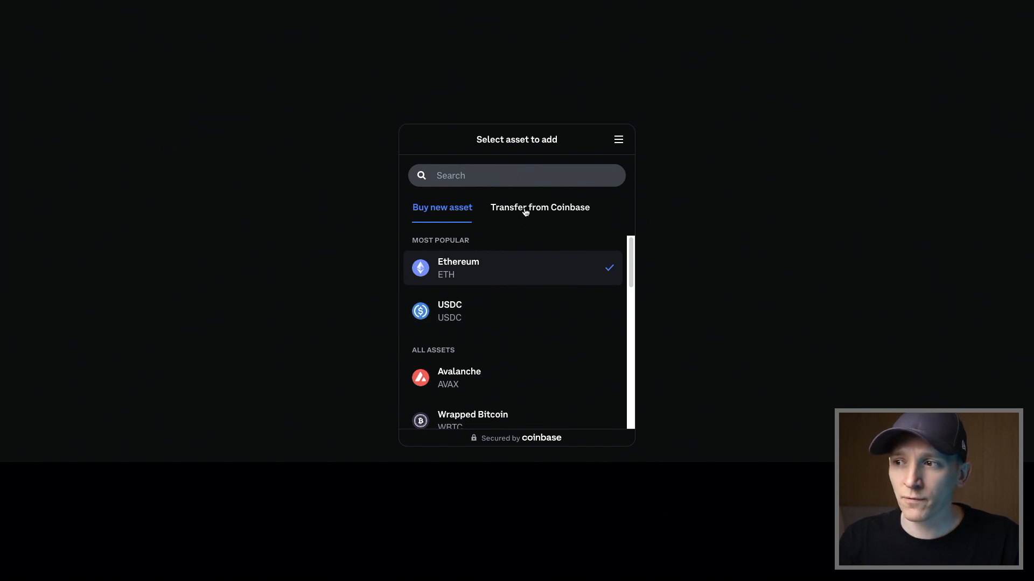
{"action": "left_click", "coordinate": [539, 207]}
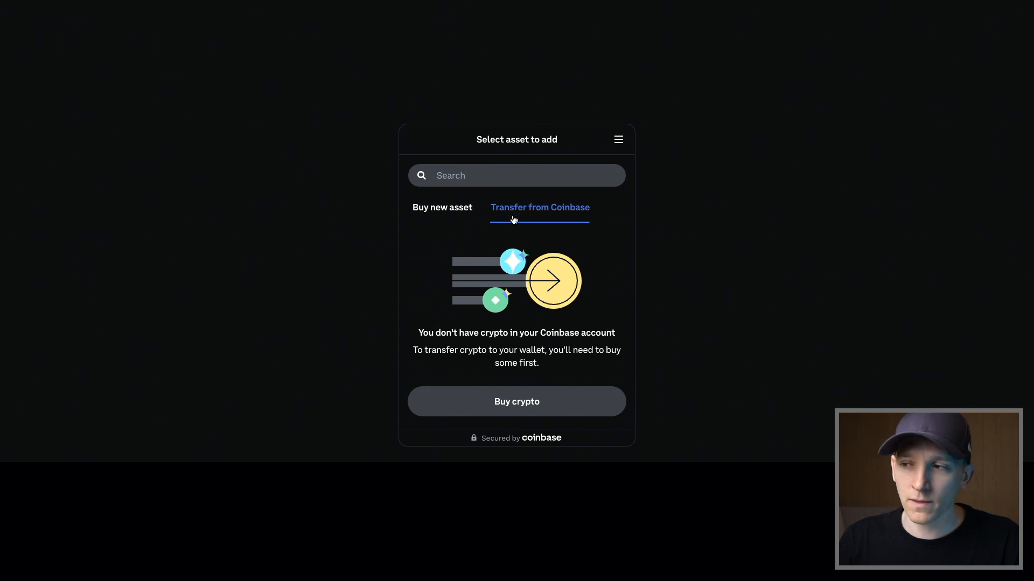
{"action": "mouse_move", "coordinate": [454, 274]}
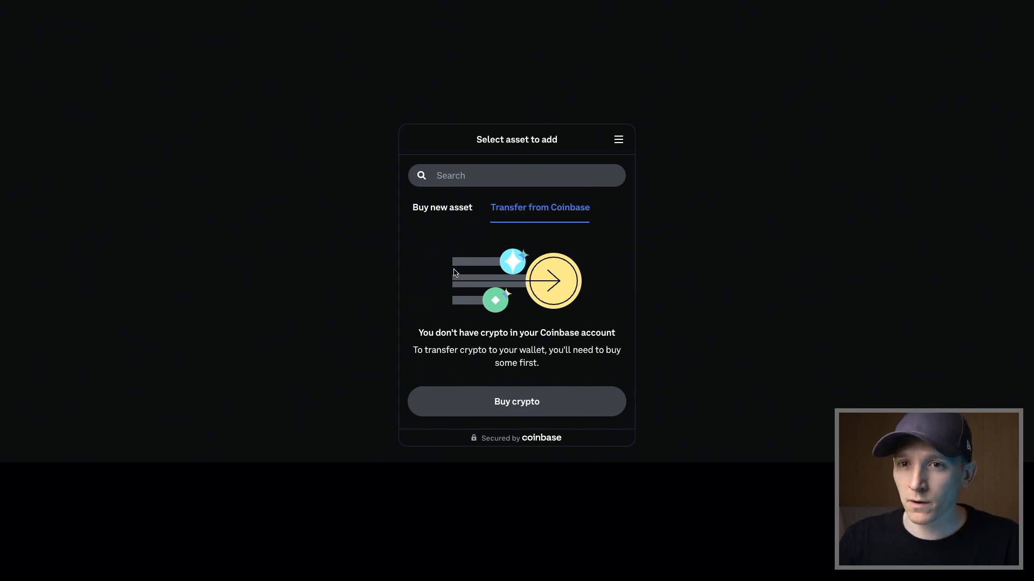
{"action": "mouse_move", "coordinate": [484, 310]}
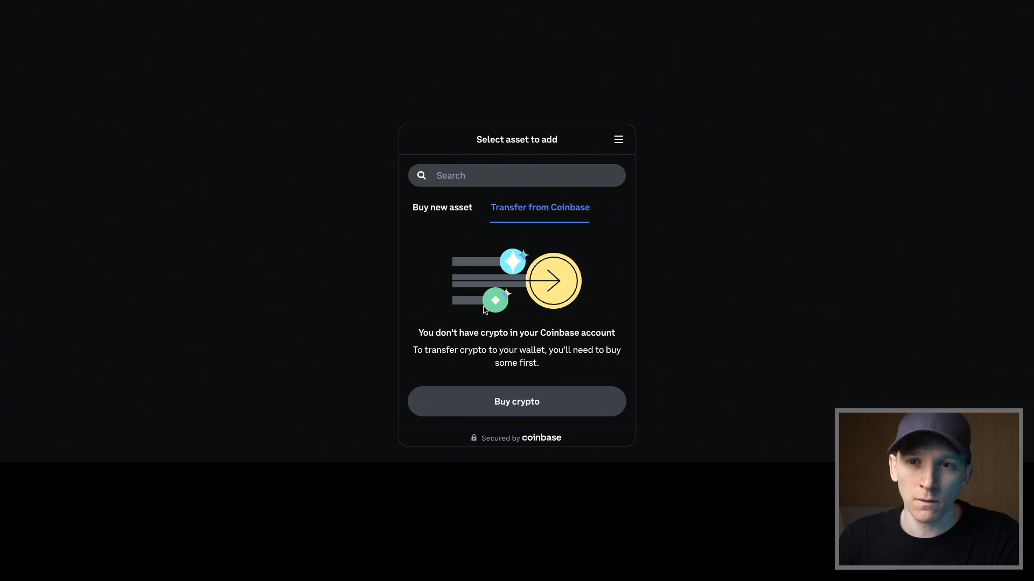
{"action": "mouse_move", "coordinate": [520, 286]}
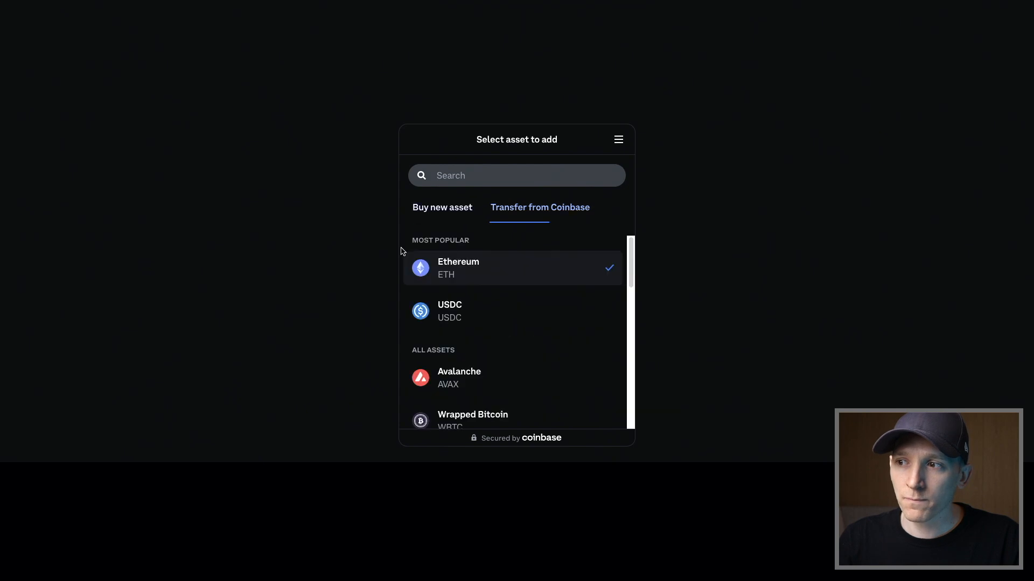
Select Ethereum as the asset to buy, showing the £0 Buy Ethereum screen
{"action": "left_click", "coordinate": [441, 206]}
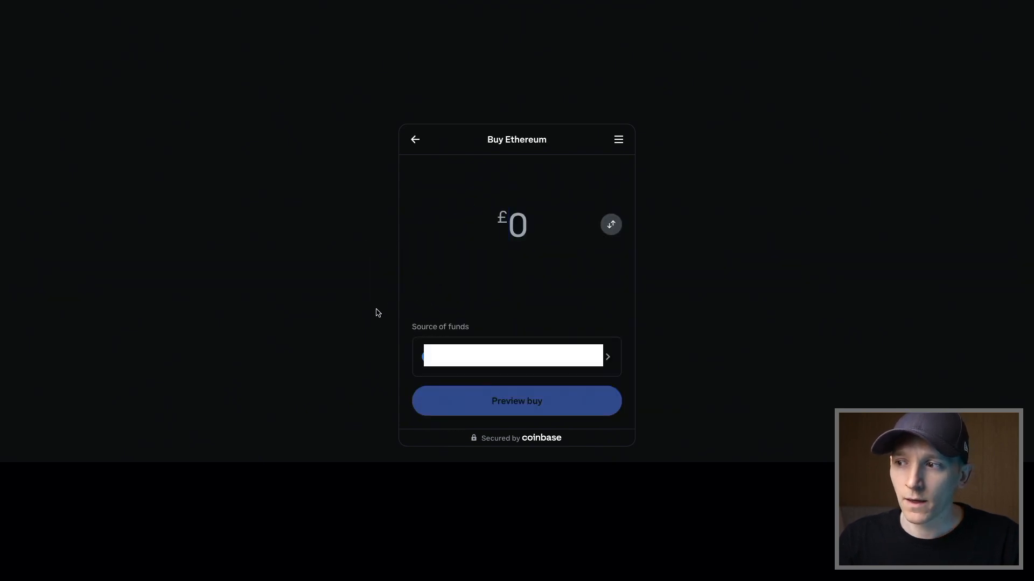
{"action": "mouse_move", "coordinate": [399, 330]}
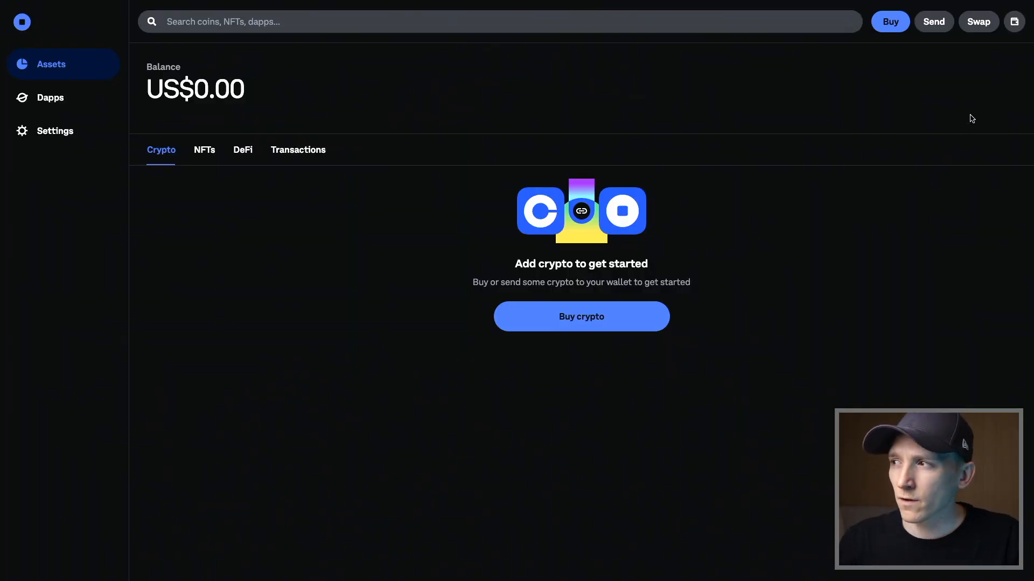
Copy the Smart Wallet address from the top-right wallet balance overview
{"action": "left_click", "coordinate": [1014, 21]}
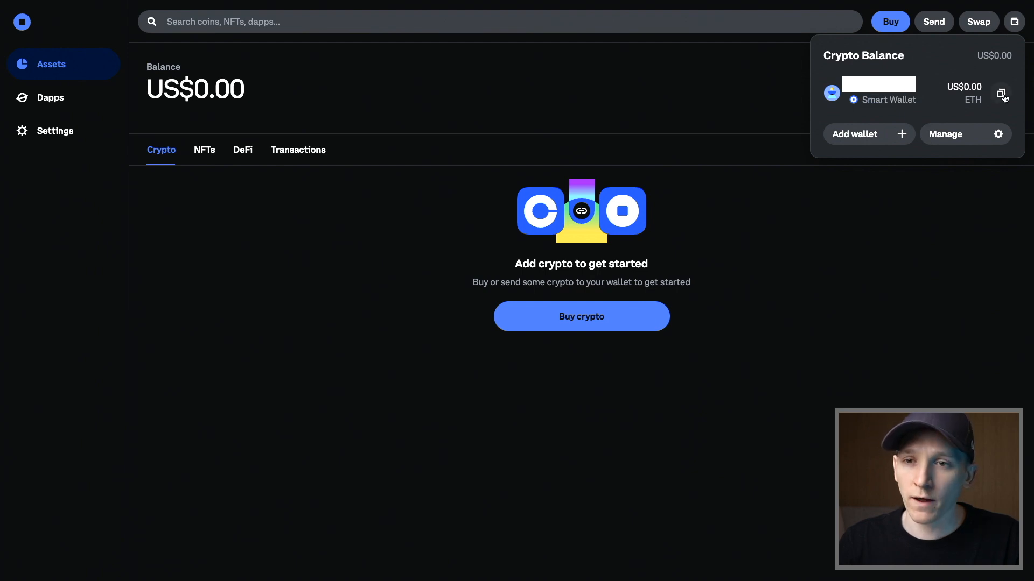
{"action": "left_click", "coordinate": [1001, 93]}
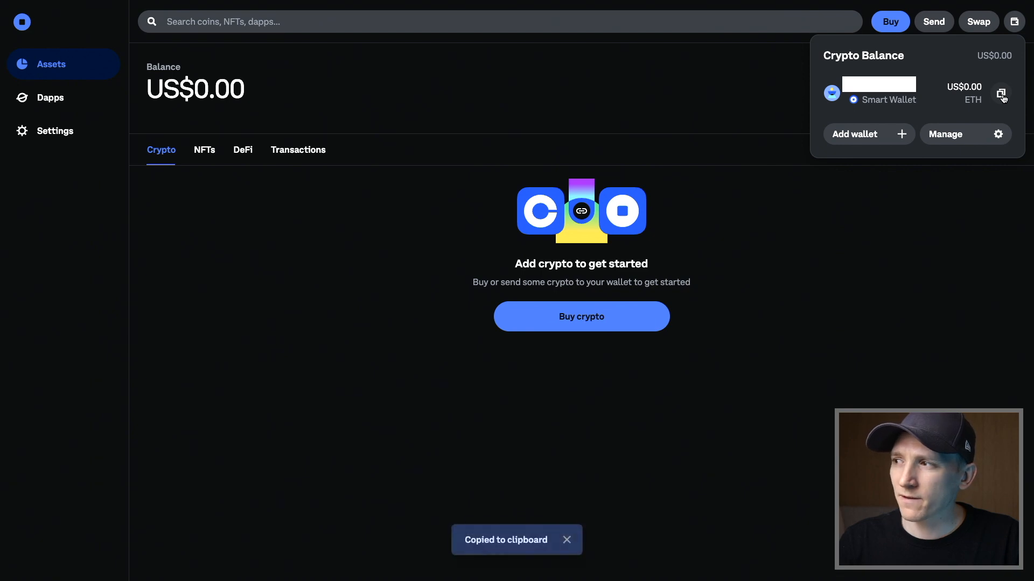
{"action": "mouse_move", "coordinate": [277, 422]}
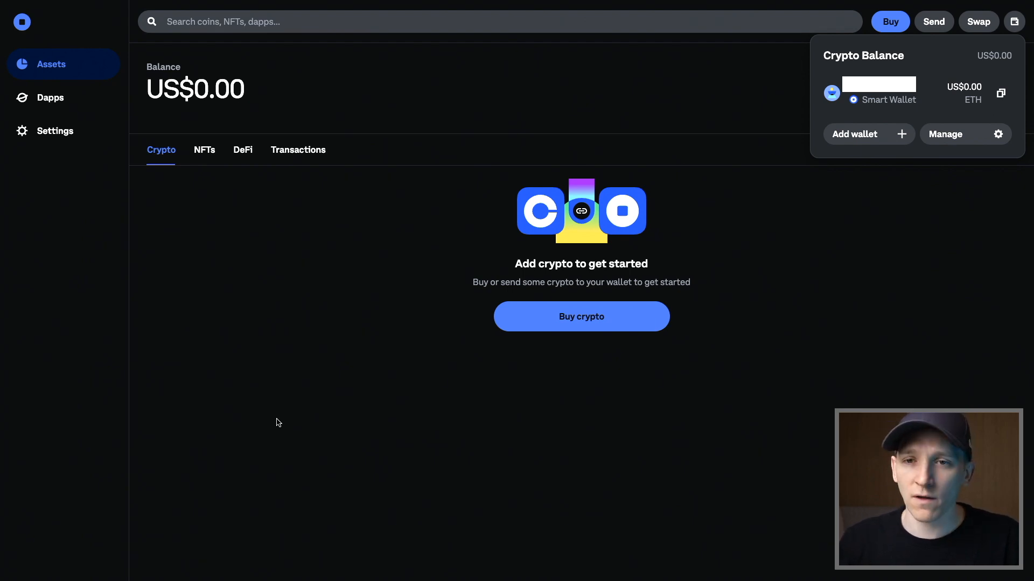
{"action": "mouse_move", "coordinate": [283, 416]}
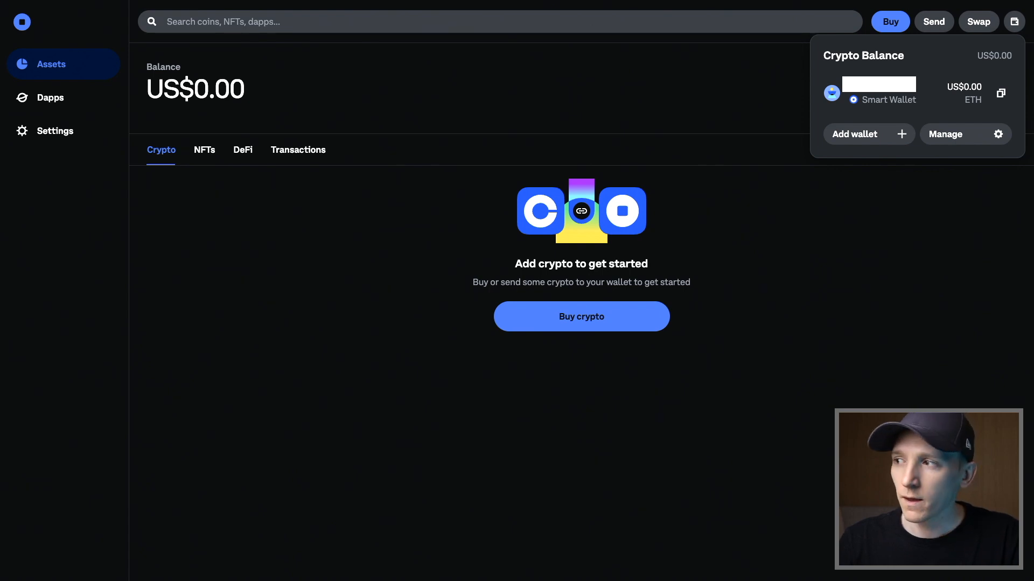
{"action": "left_click", "coordinate": [1000, 92]}
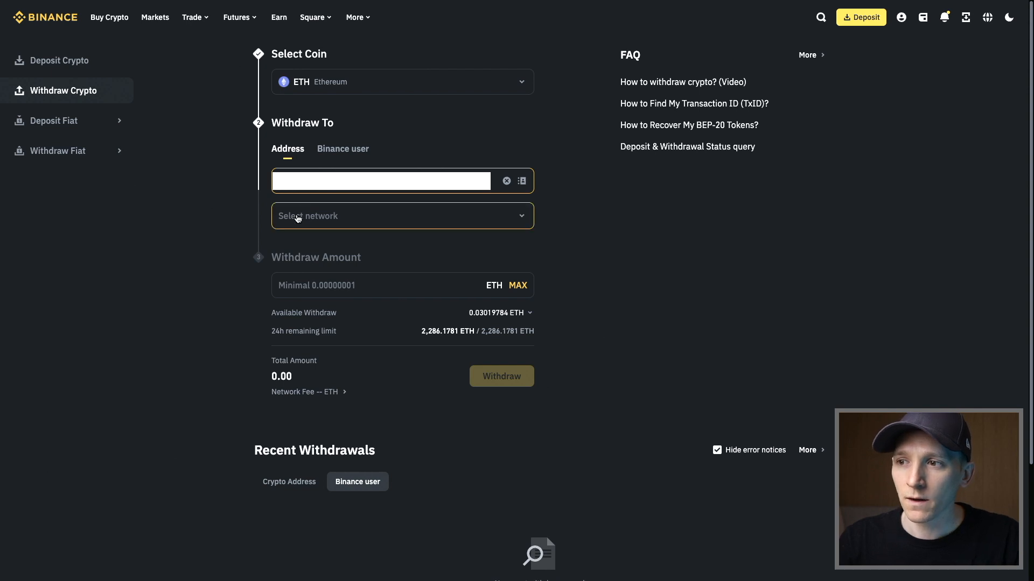
Withdraw ETH over the BASE network with an amount of 0.030197 ETH
{"action": "left_click", "coordinate": [403, 215]}
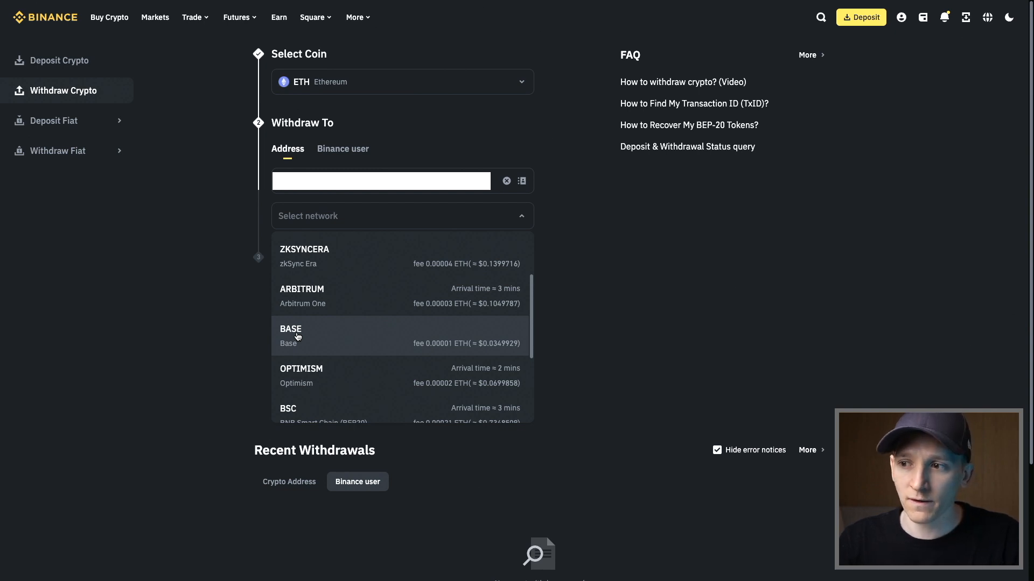
{"action": "left_click", "coordinate": [291, 333]}
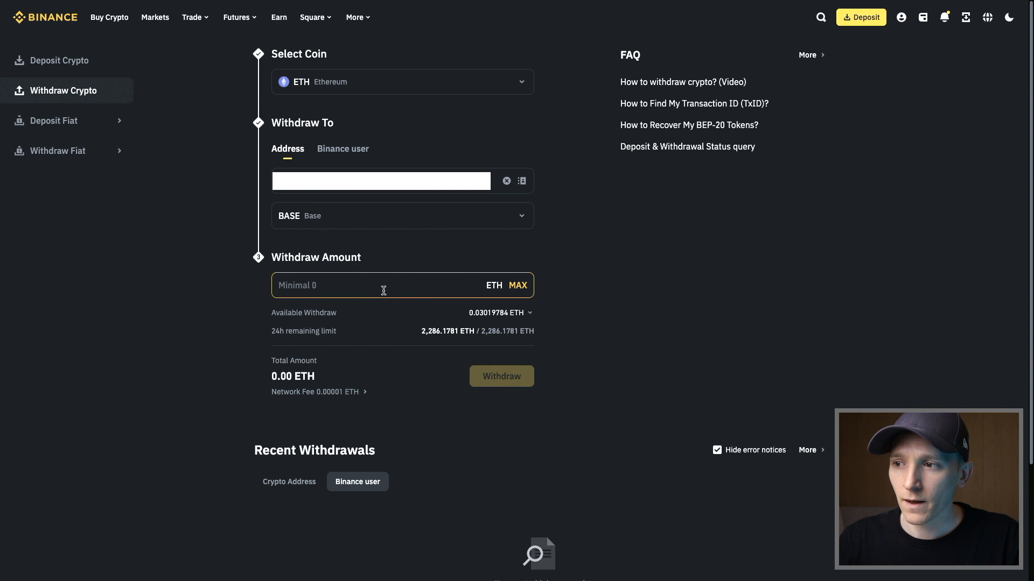
{"action": "type", "text": "0.030197"}
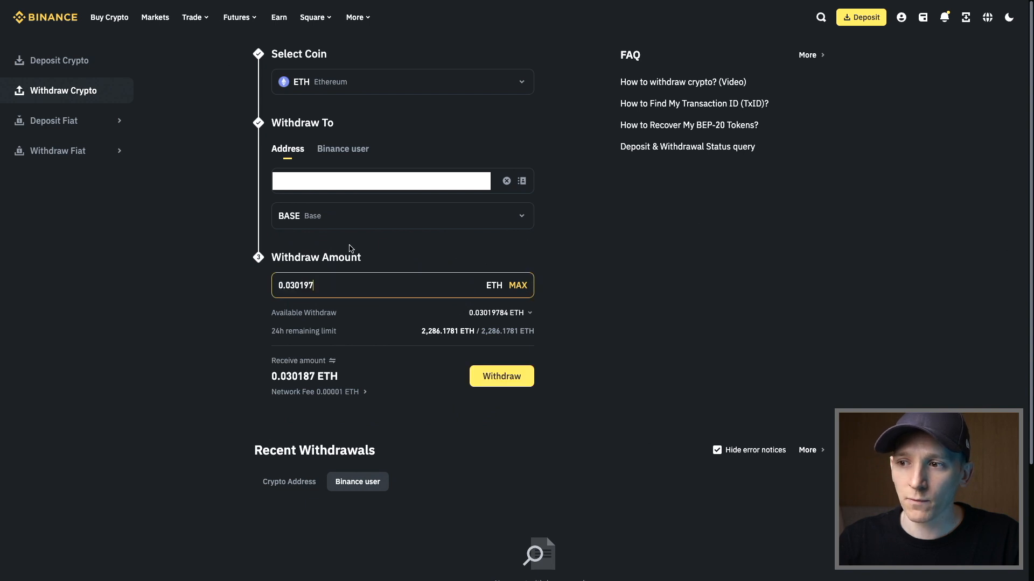
{"action": "mouse_move", "coordinate": [214, 145]}
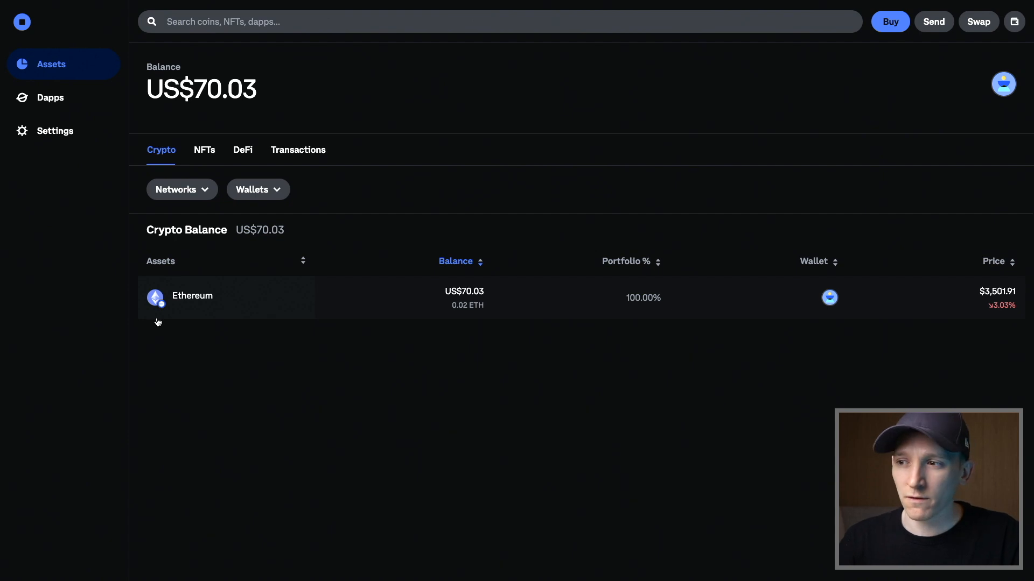
{"action": "mouse_move", "coordinate": [68, 432]}
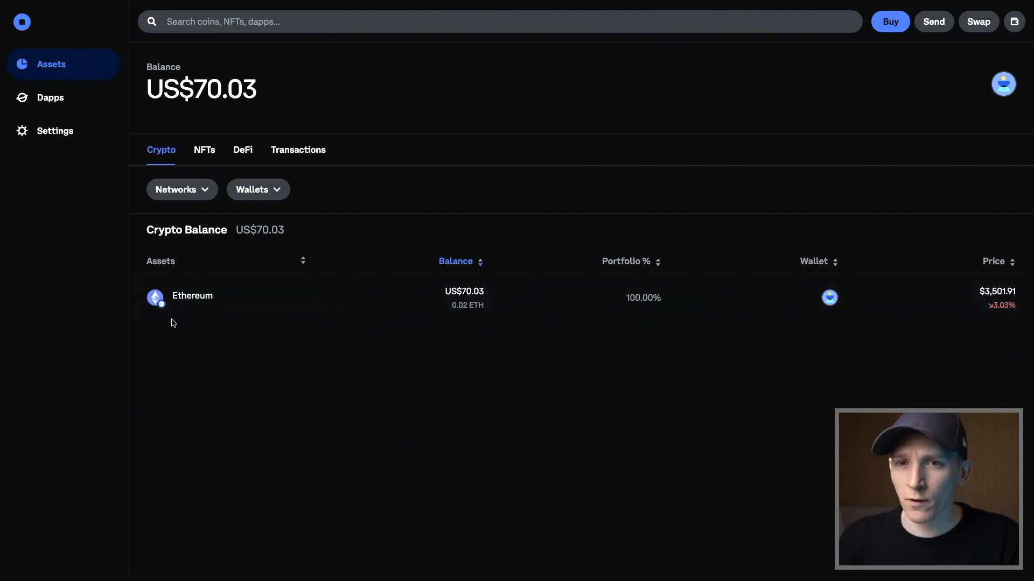
{"action": "mouse_move", "coordinate": [155, 306]}
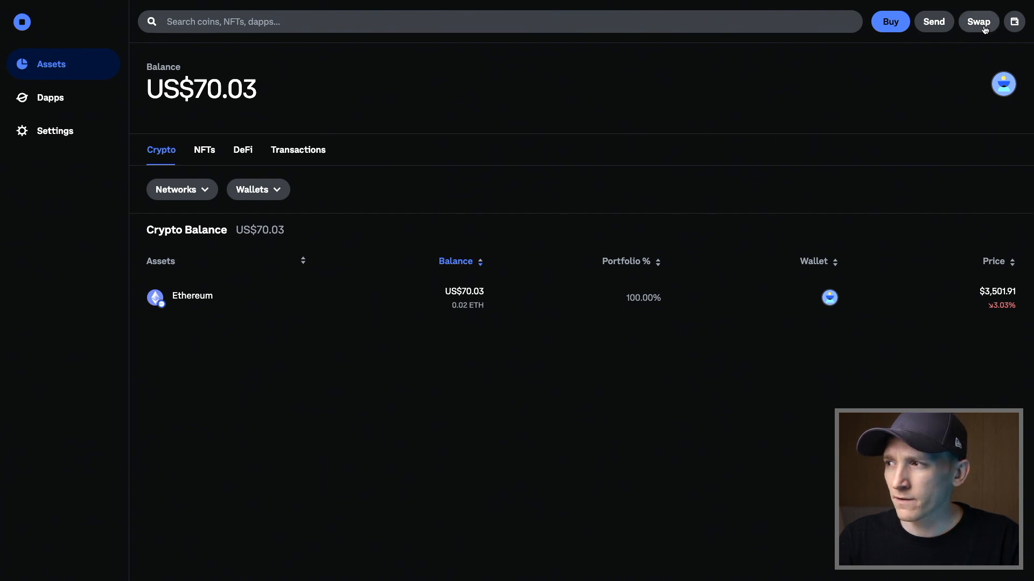
Set up a US$5 swap from Ethereum on Base into USDC and fetch the best price
{"action": "left_click", "coordinate": [978, 21]}
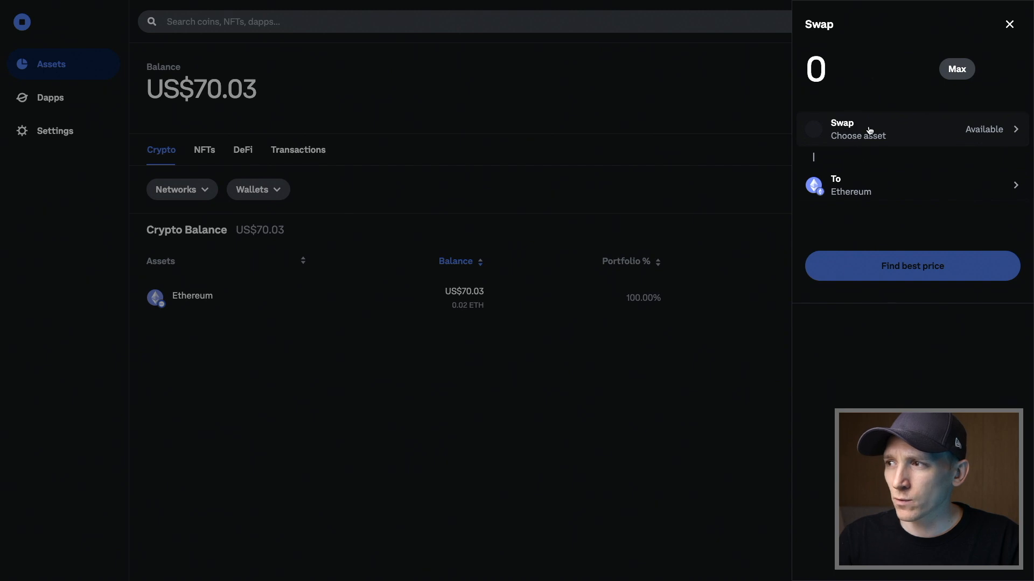
{"action": "left_click", "coordinate": [857, 129]}
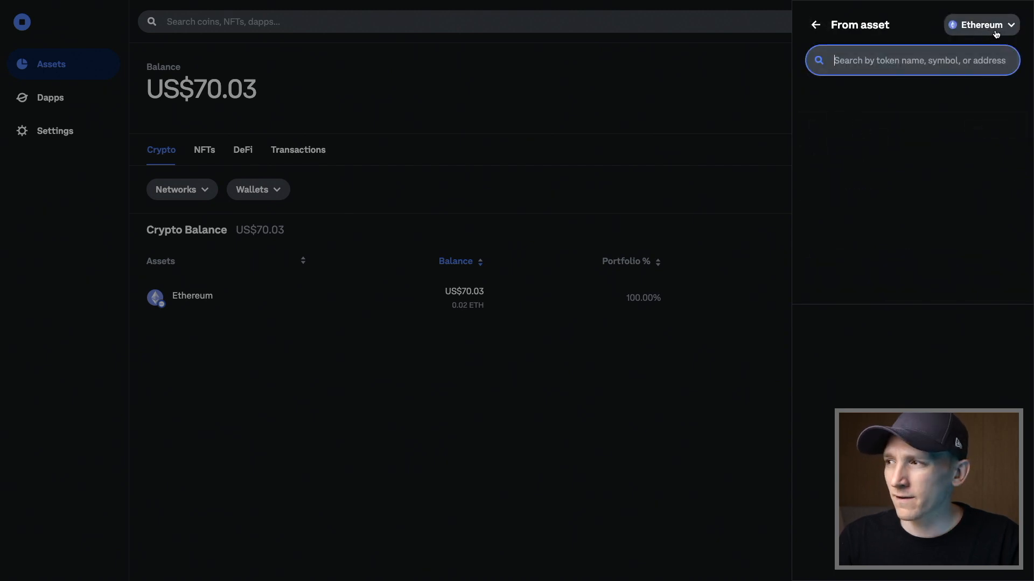
{"action": "left_click", "coordinate": [981, 24]}
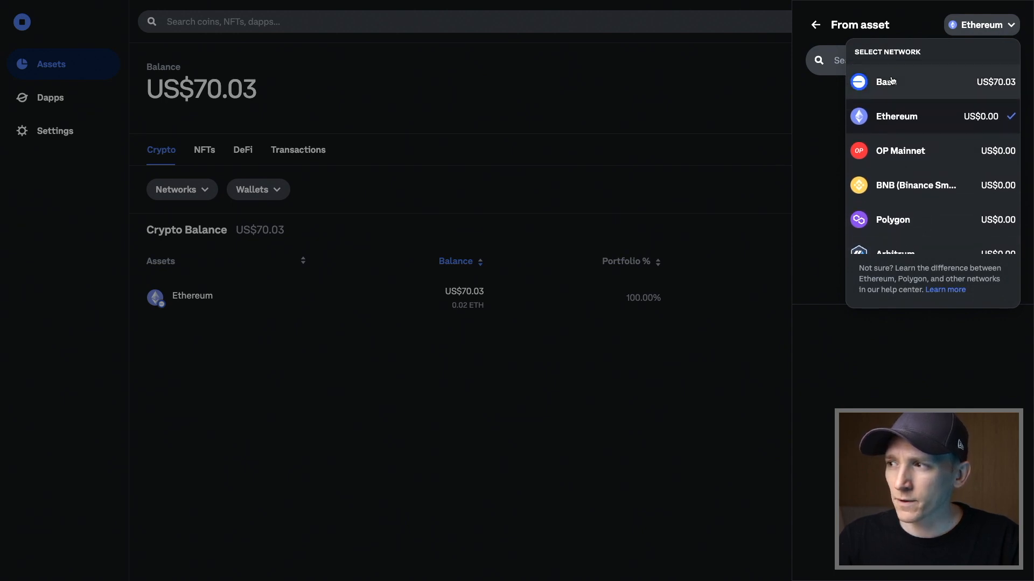
{"action": "left_click", "coordinate": [886, 82]}
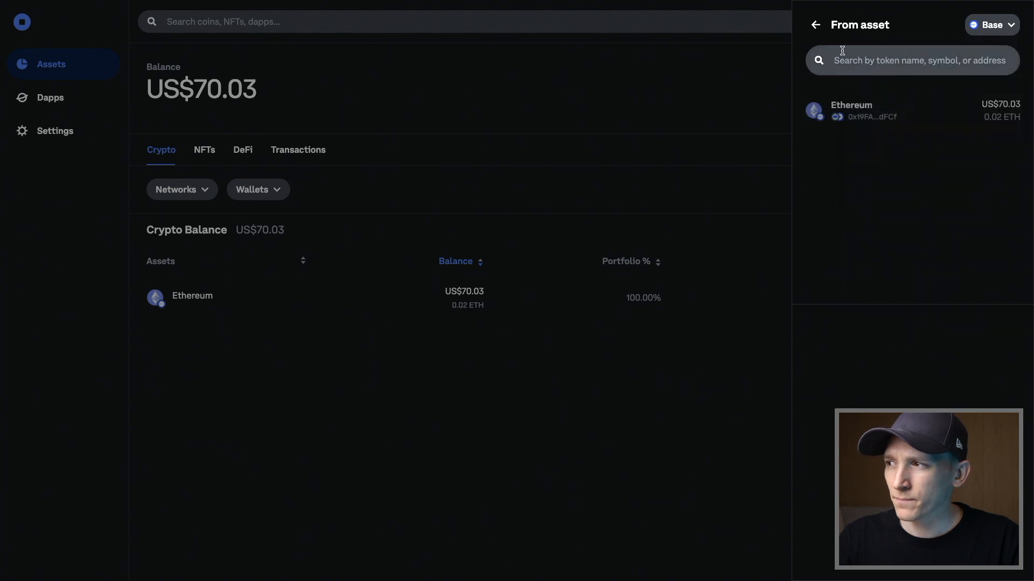
{"action": "left_click", "coordinate": [850, 110]}
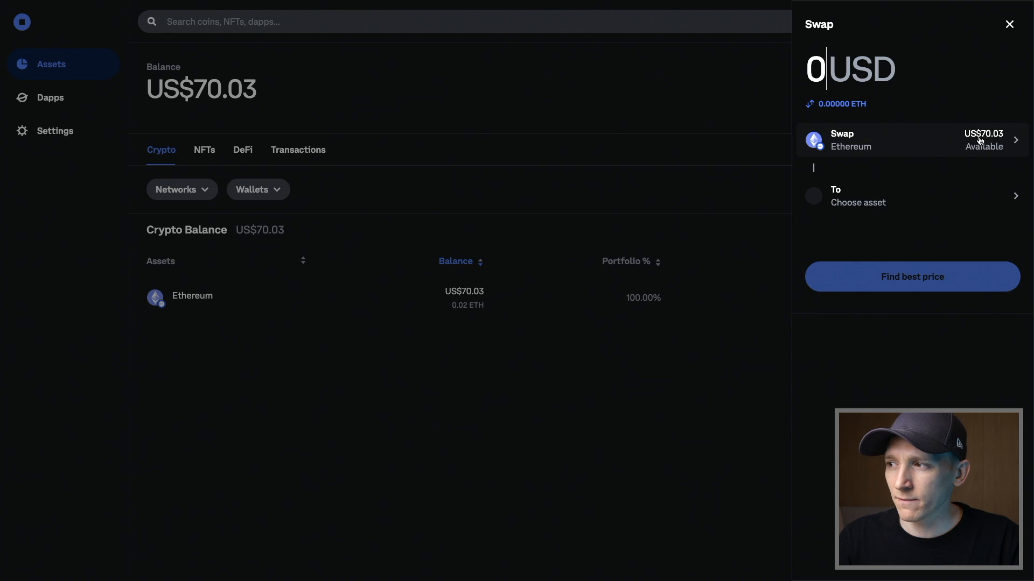
{"action": "left_click", "coordinate": [912, 196]}
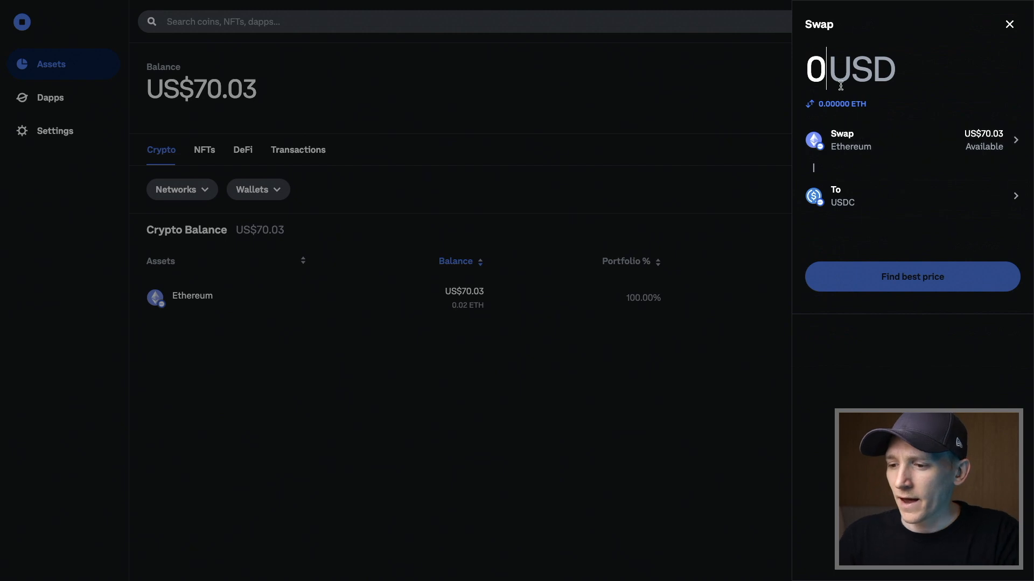
{"action": "type", "text": "5"}
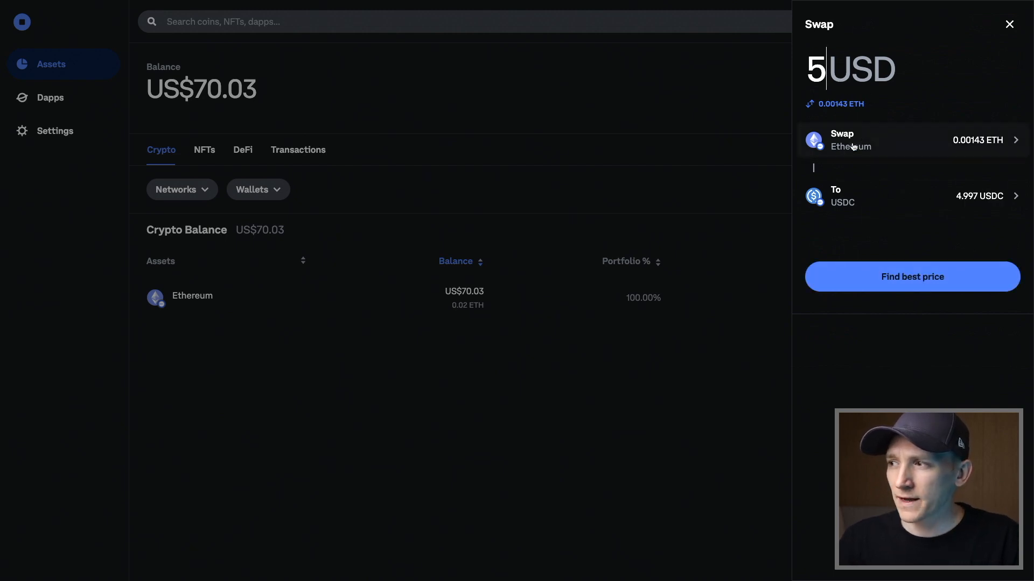
{"action": "left_click", "coordinate": [912, 277]}
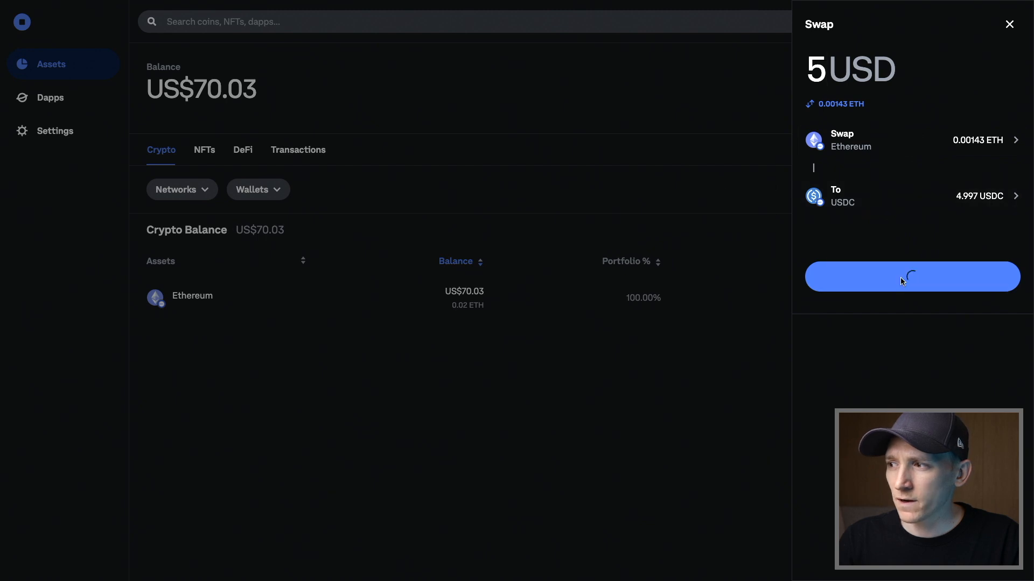
{"action": "mouse_move", "coordinate": [881, 248]}
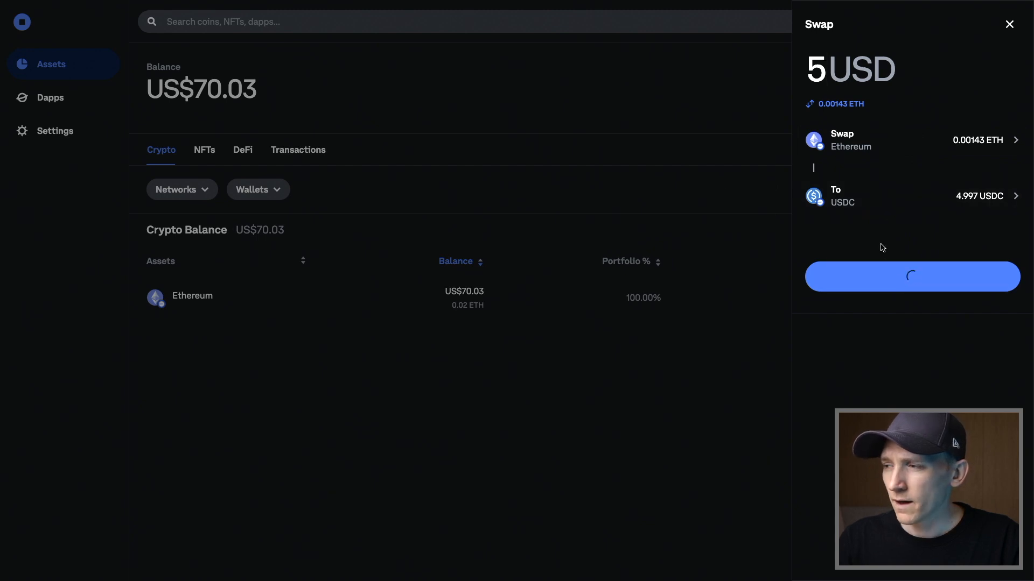
{"action": "mouse_move", "coordinate": [866, 241]}
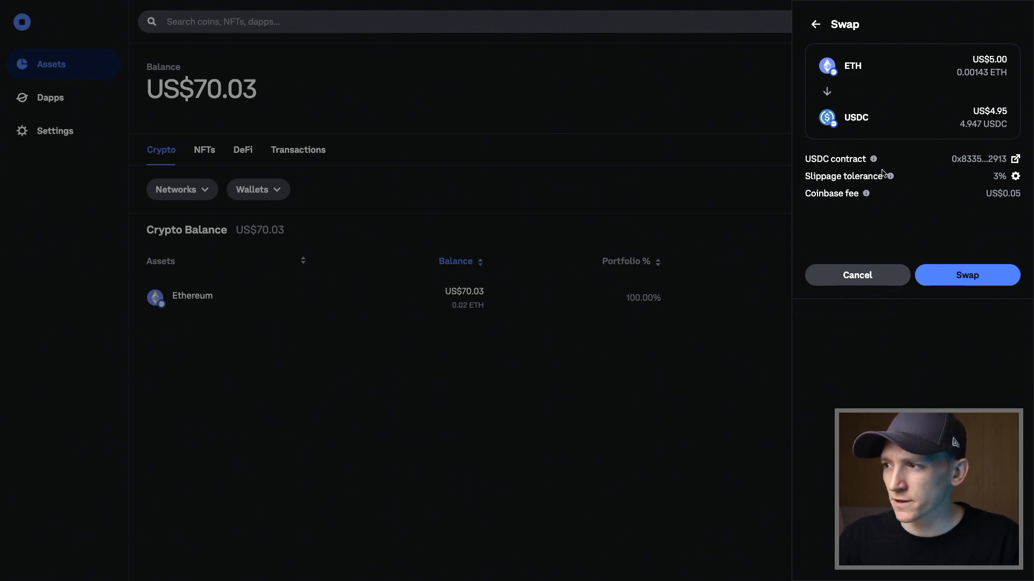
{"action": "mouse_move", "coordinate": [967, 275]}
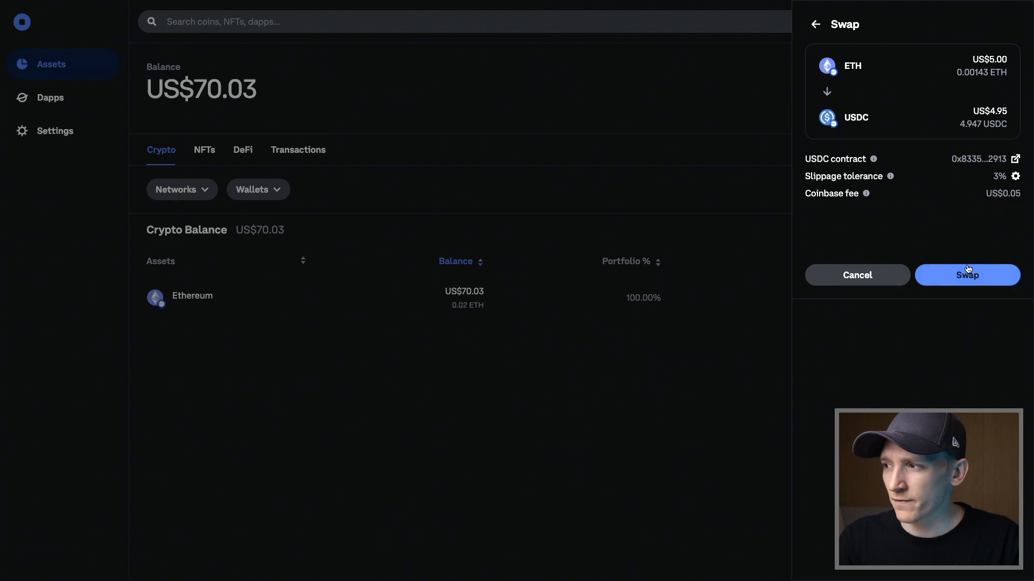
Confirm the ETH-to-USDC swap, leaving 4.943 USDC and 0.0186 ETH in the wallet
{"action": "left_click", "coordinate": [966, 276]}
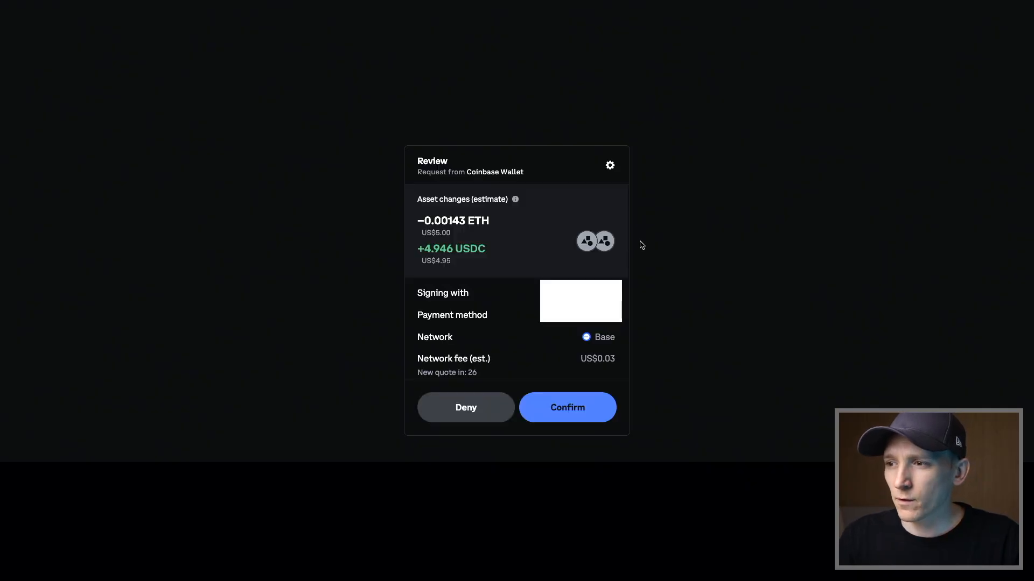
{"action": "mouse_move", "coordinate": [655, 288]}
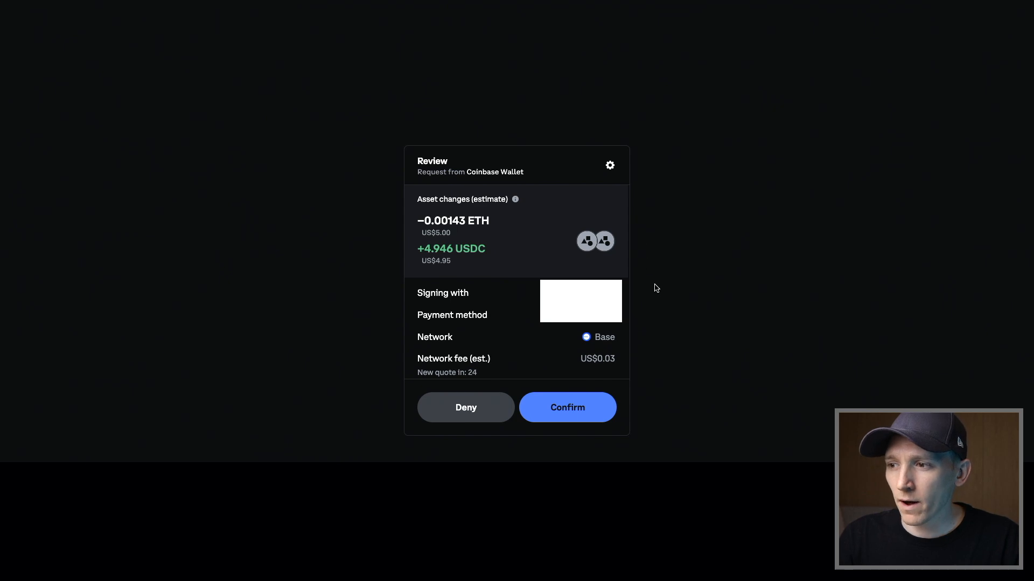
{"action": "left_click", "coordinate": [566, 407]}
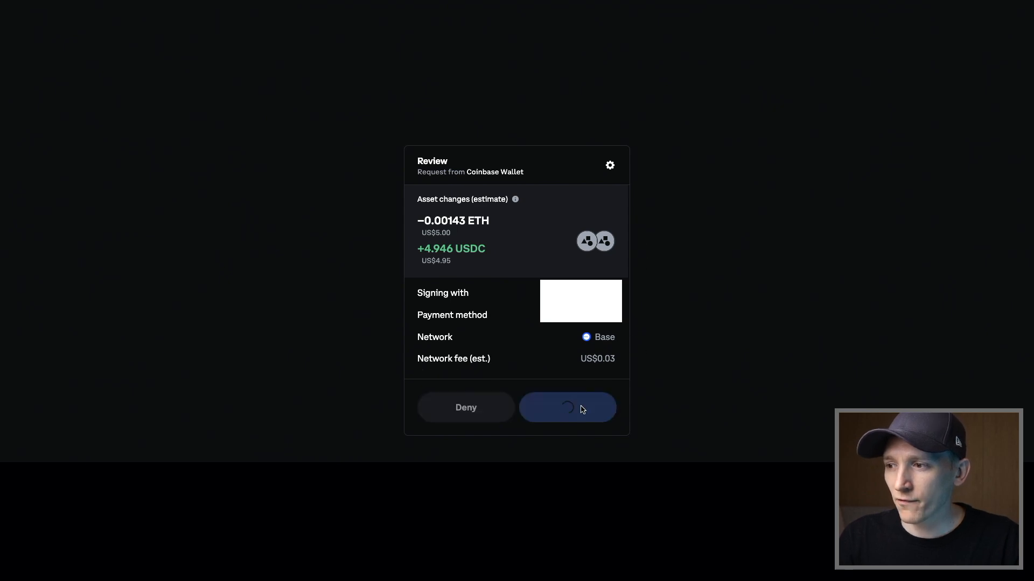
{"action": "left_click", "coordinate": [566, 408]}
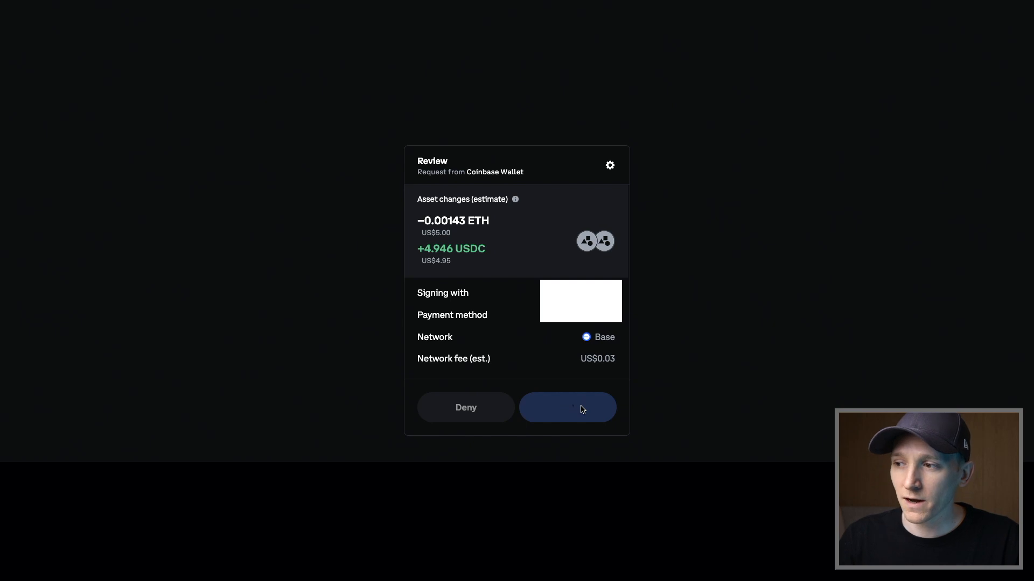
{"action": "left_click", "coordinate": [567, 407]}
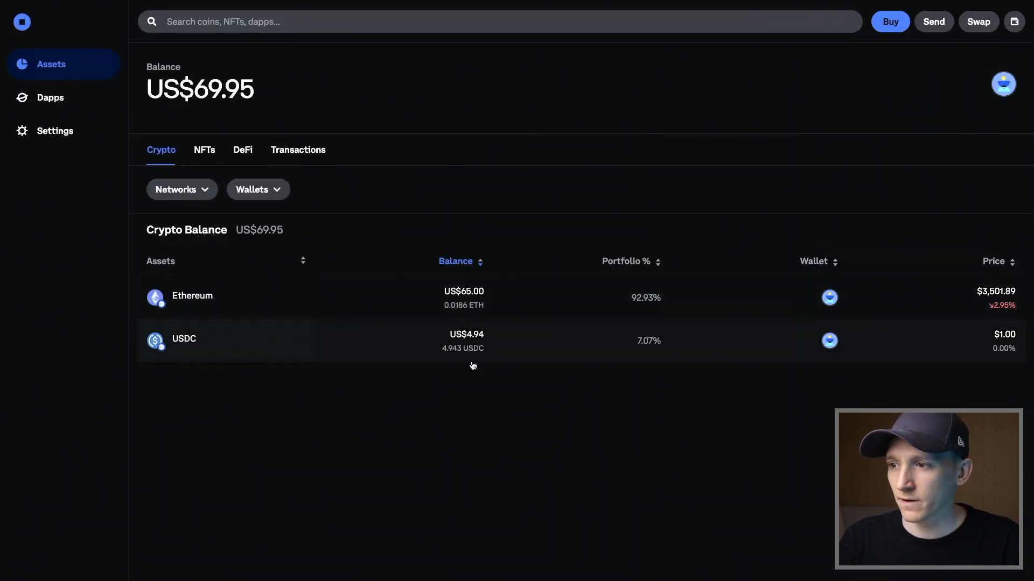
{"action": "mouse_move", "coordinate": [414, 415]}
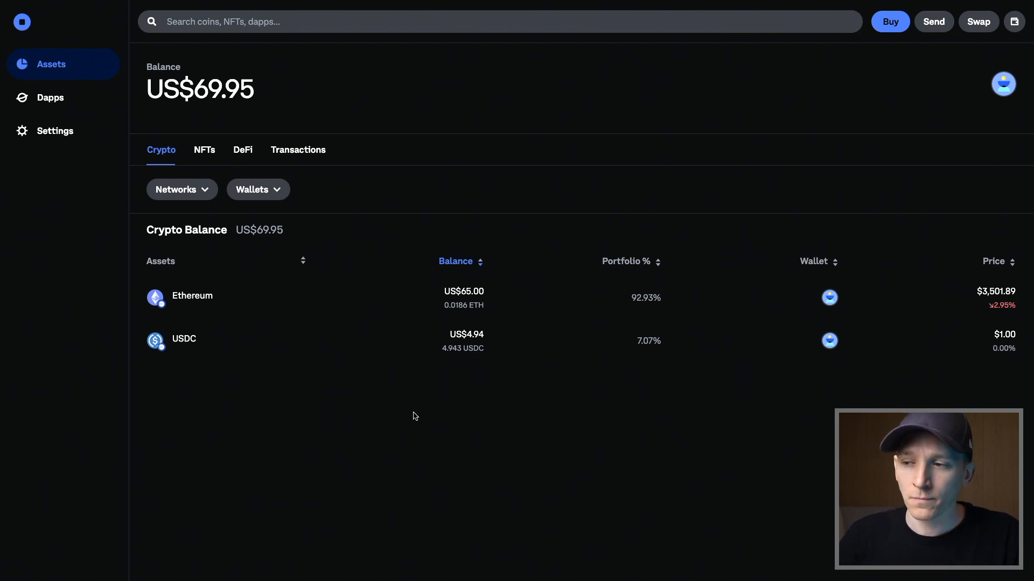
Start sending USDC from its holding page and select the found wallet as recipient
{"action": "left_click", "coordinate": [184, 339]}
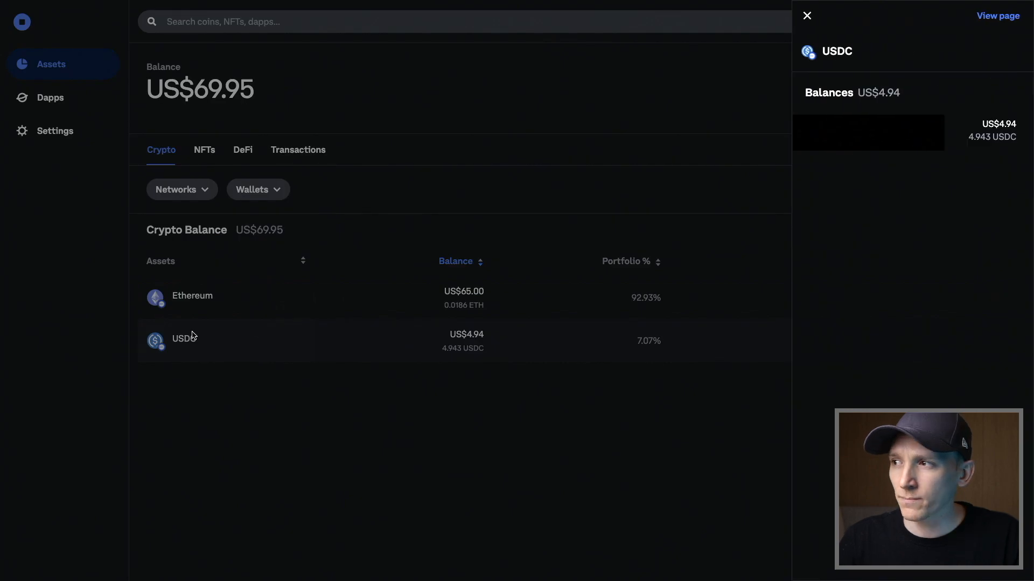
{"action": "left_click", "coordinate": [806, 15]}
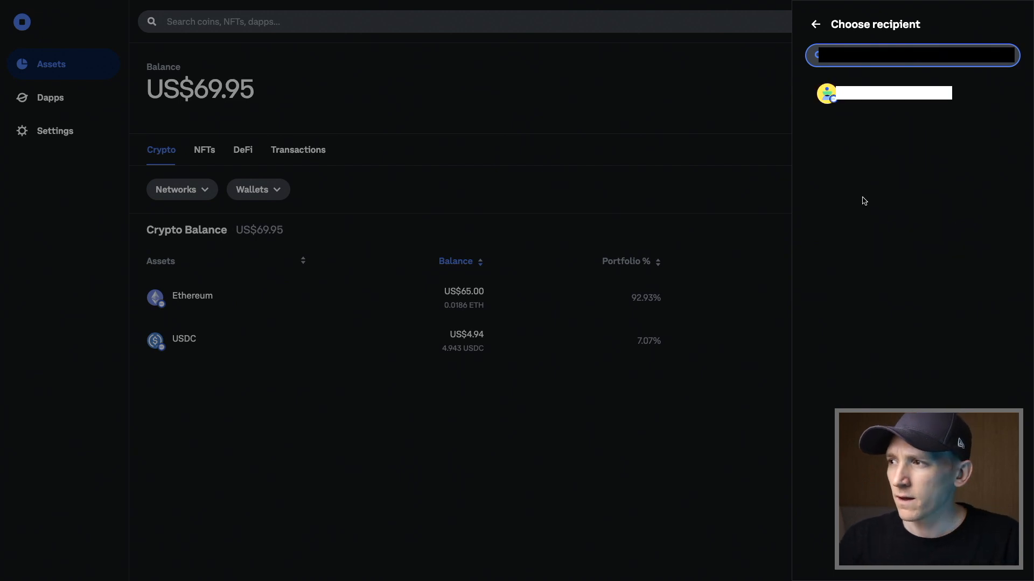
{"action": "mouse_move", "coordinate": [866, 162]}
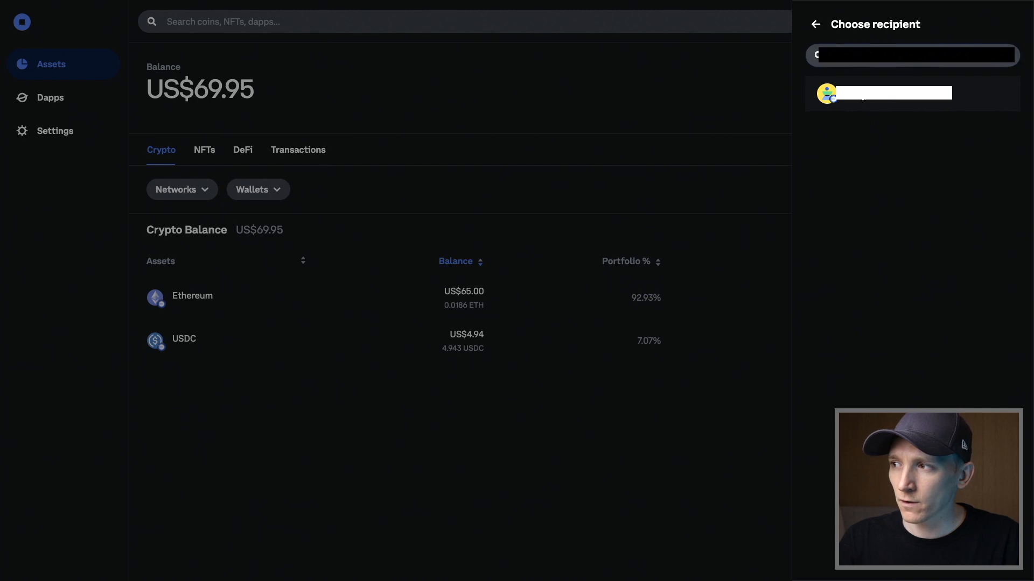
{"action": "left_click", "coordinate": [884, 94]}
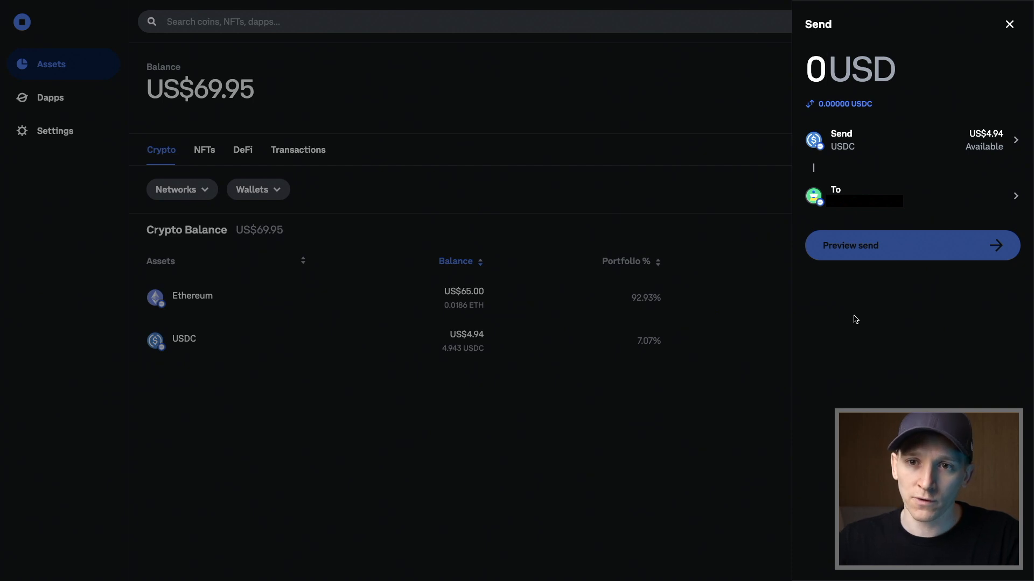
{"action": "mouse_move", "coordinate": [837, 121]}
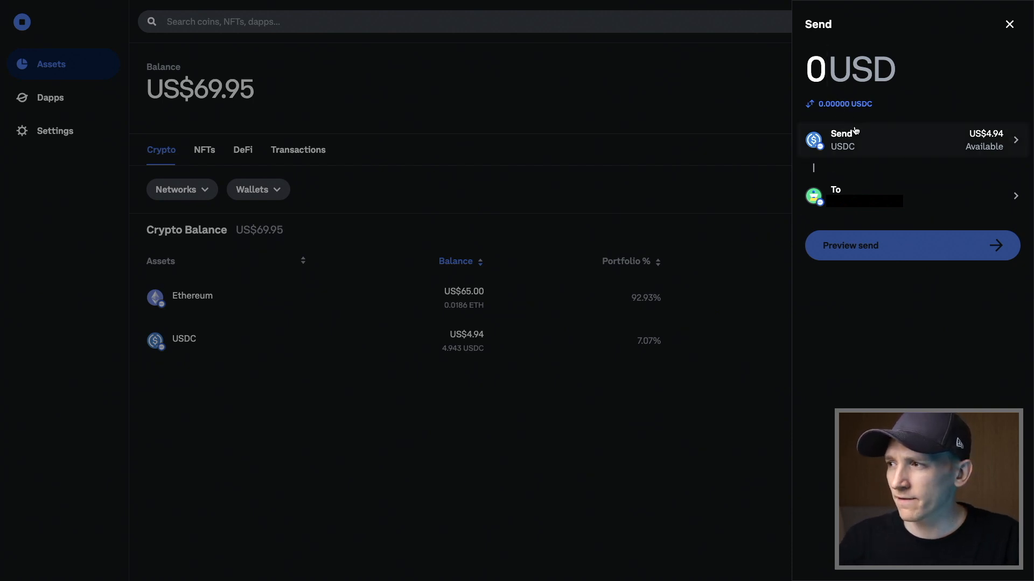
Enter a 3 USDC amount, preview the send, and confirm the transfer
{"action": "type", "text": "3"}
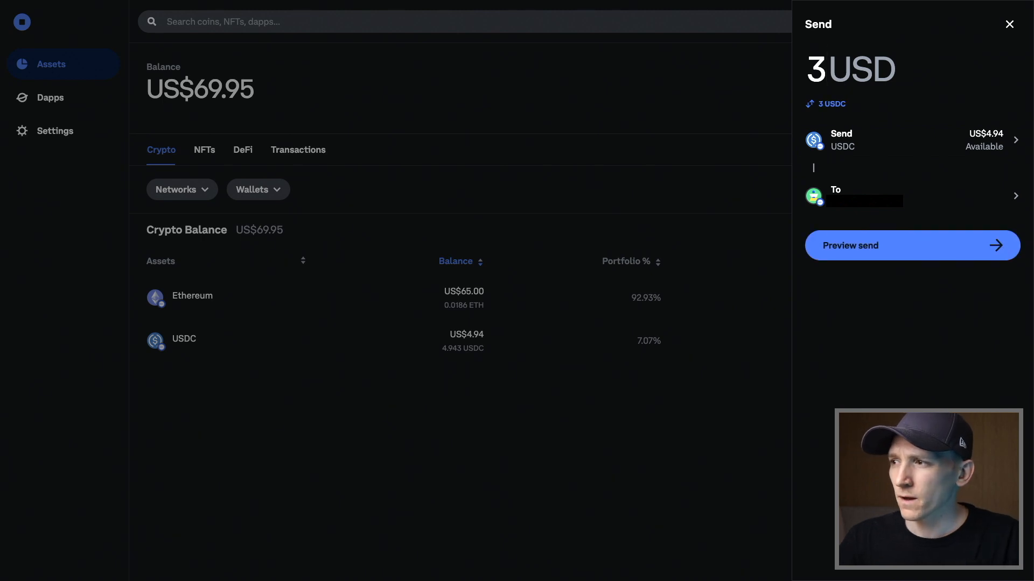
{"action": "left_click", "coordinate": [911, 246]}
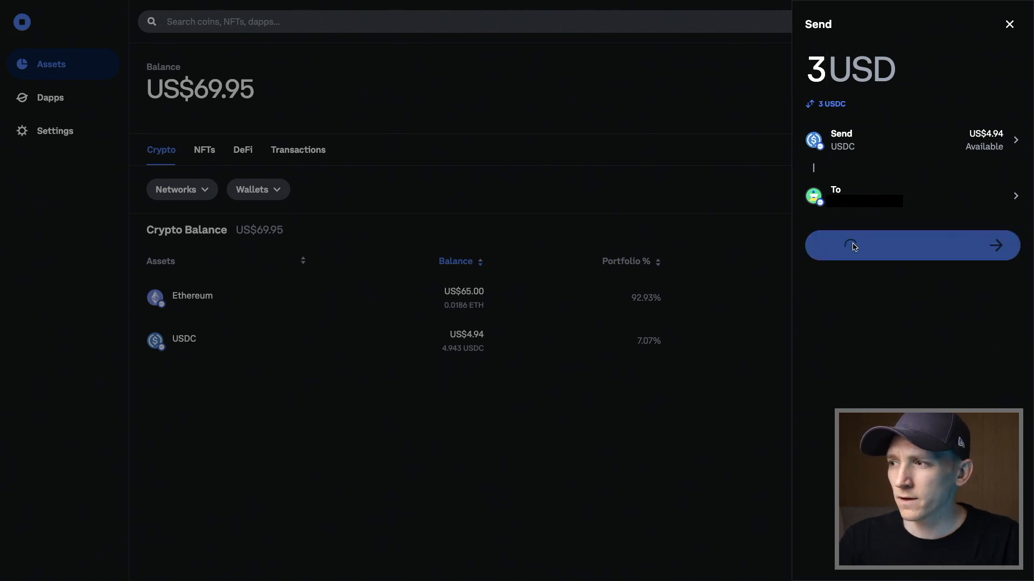
{"action": "left_click", "coordinate": [911, 245]}
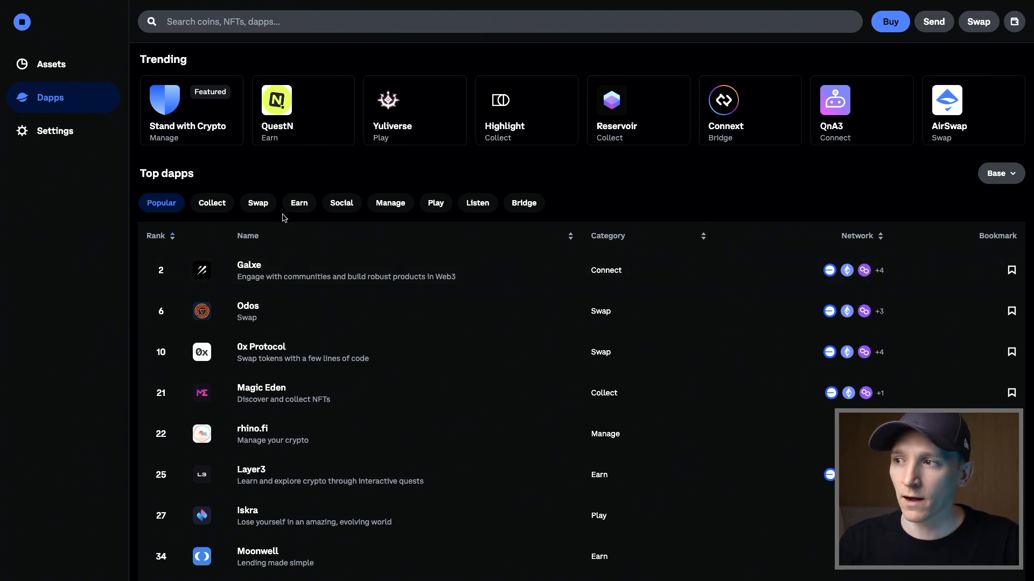
{"action": "mouse_move", "coordinate": [299, 202]}
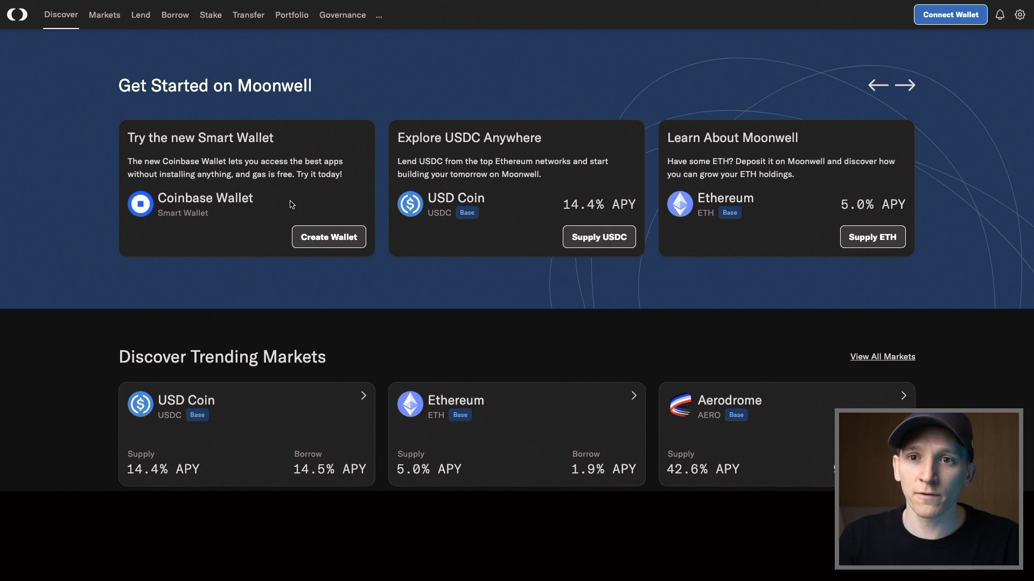
{"action": "mouse_move", "coordinate": [510, 110]}
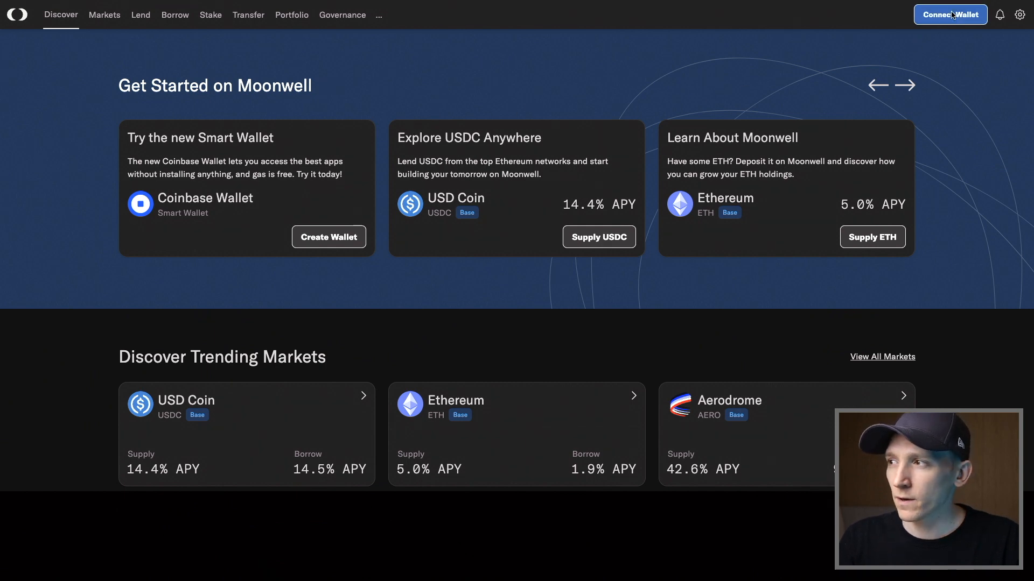
Connect Moonwell to the Coinbase smart wallet and approve the connection request
{"action": "left_click", "coordinate": [950, 14]}
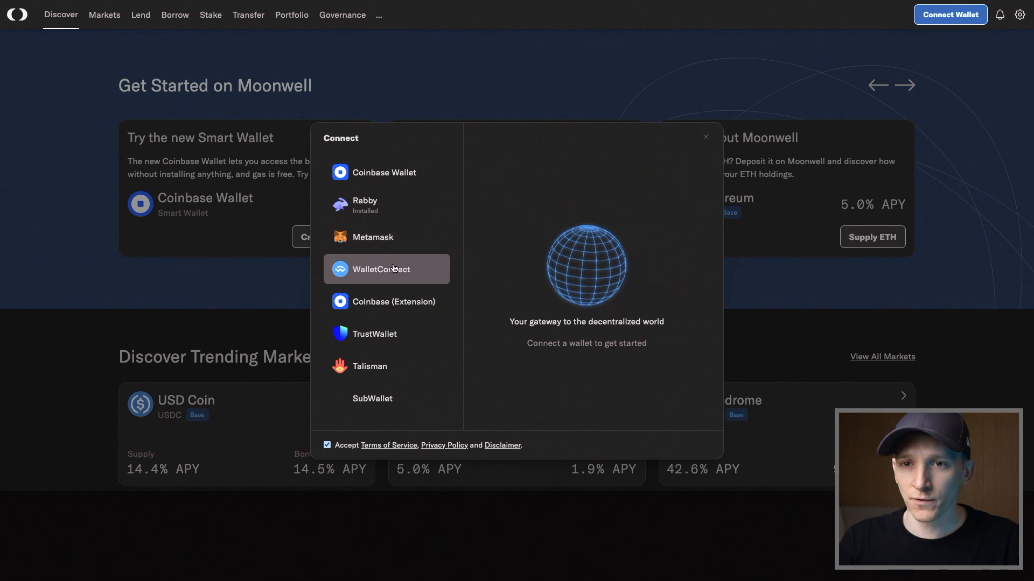
{"action": "mouse_move", "coordinate": [386, 172]}
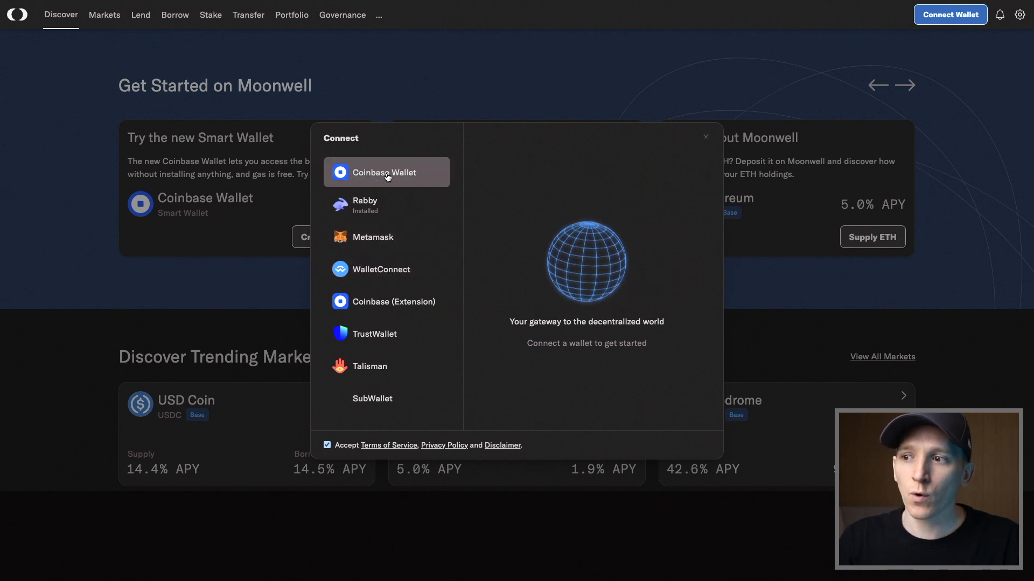
{"action": "mouse_move", "coordinate": [387, 302]}
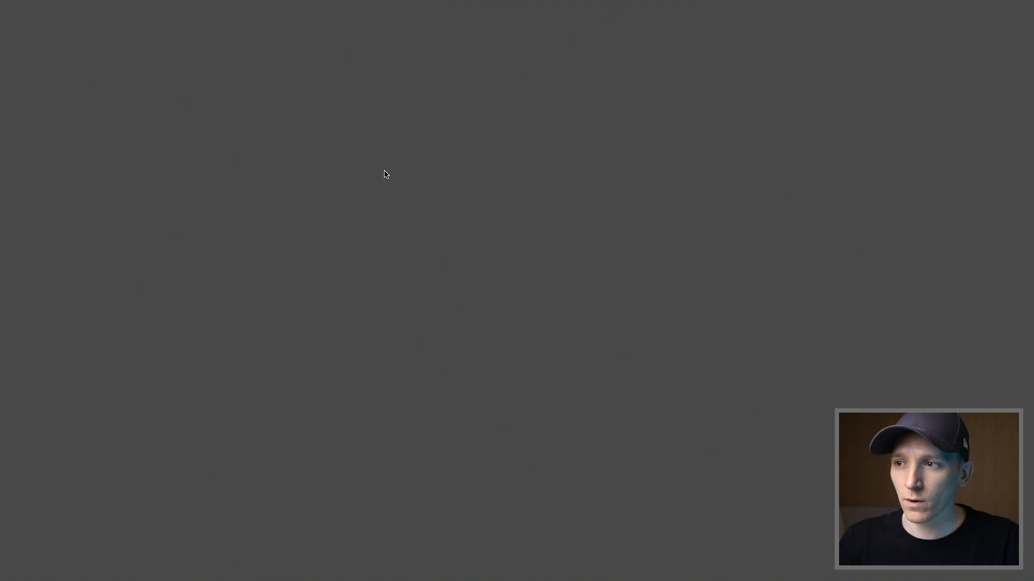
{"action": "mouse_move", "coordinate": [351, 183]}
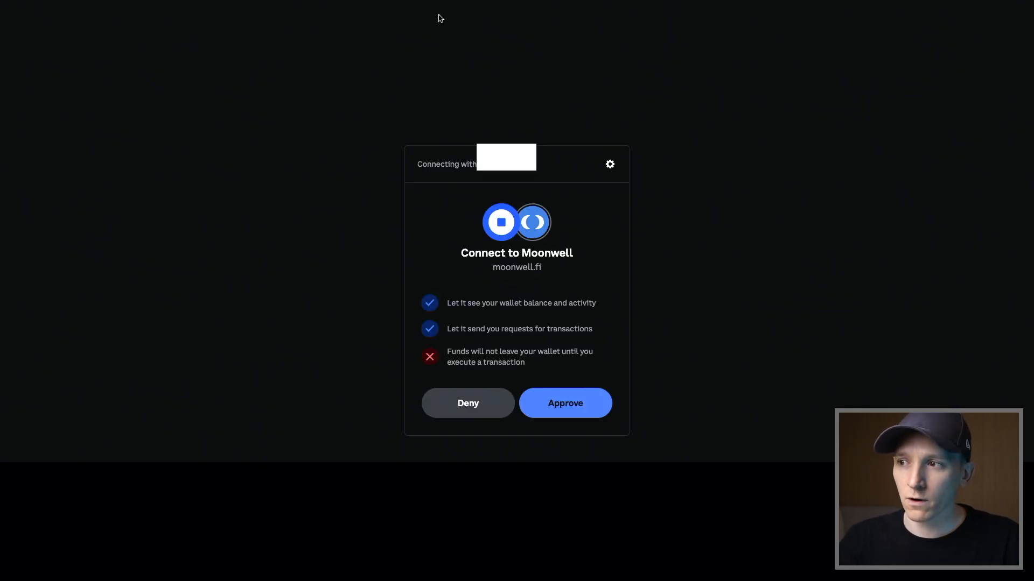
{"action": "mouse_move", "coordinate": [537, 168]}
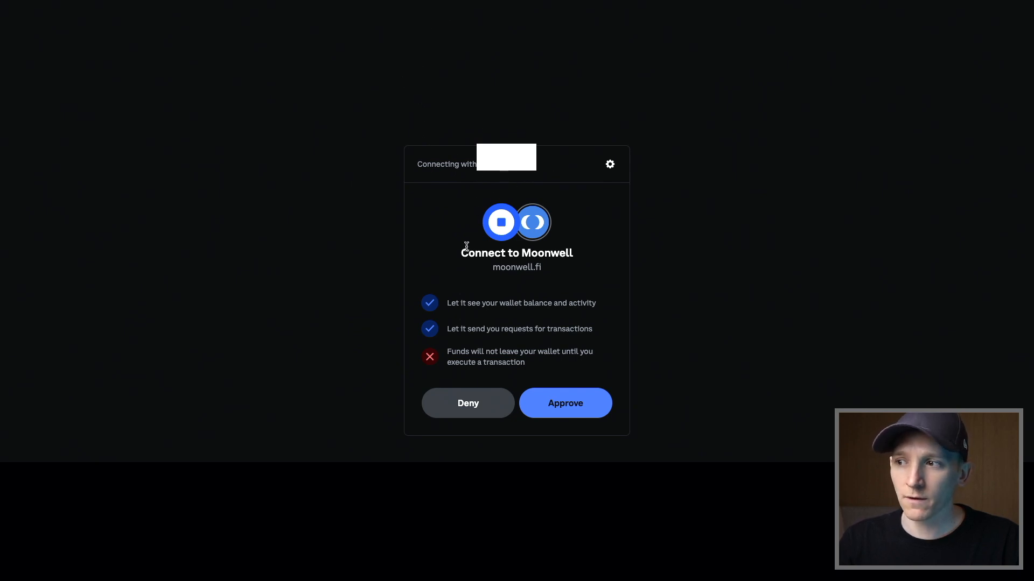
{"action": "mouse_move", "coordinate": [645, 443]}
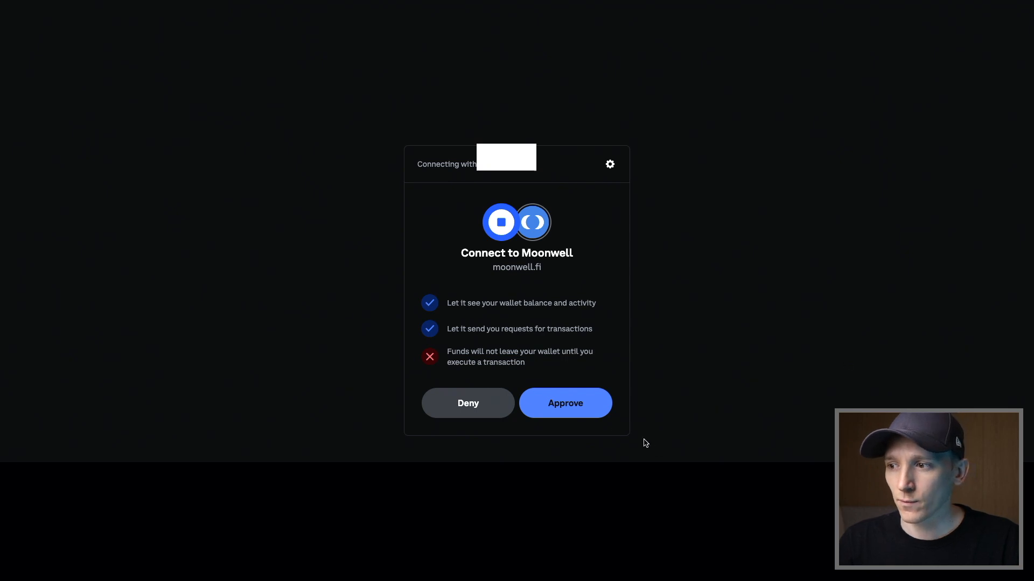
{"action": "left_click", "coordinate": [564, 402]}
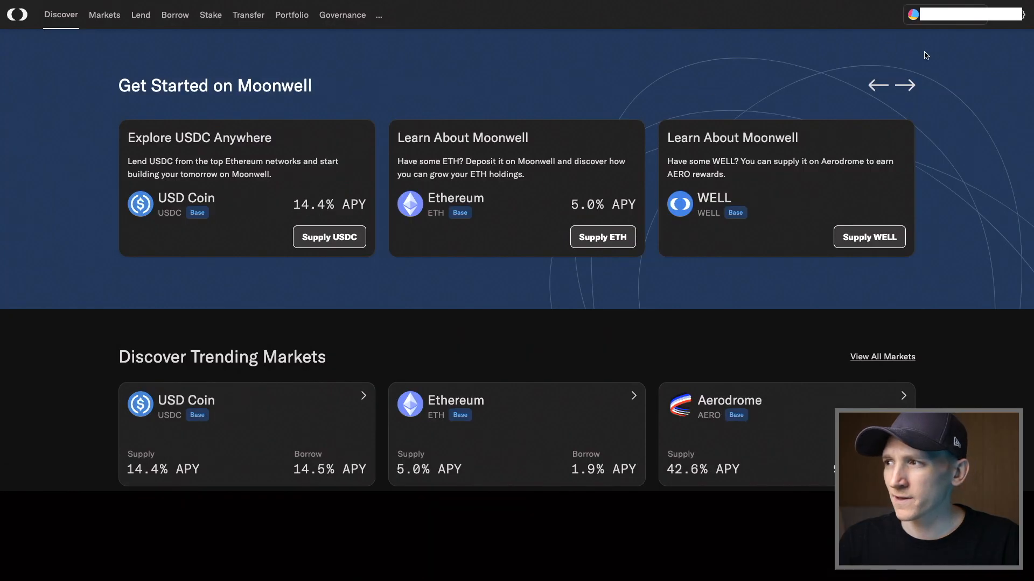
Check the wallet's network, then go to Markets and open the Ethereum lending page
{"action": "left_click", "coordinate": [966, 13]}
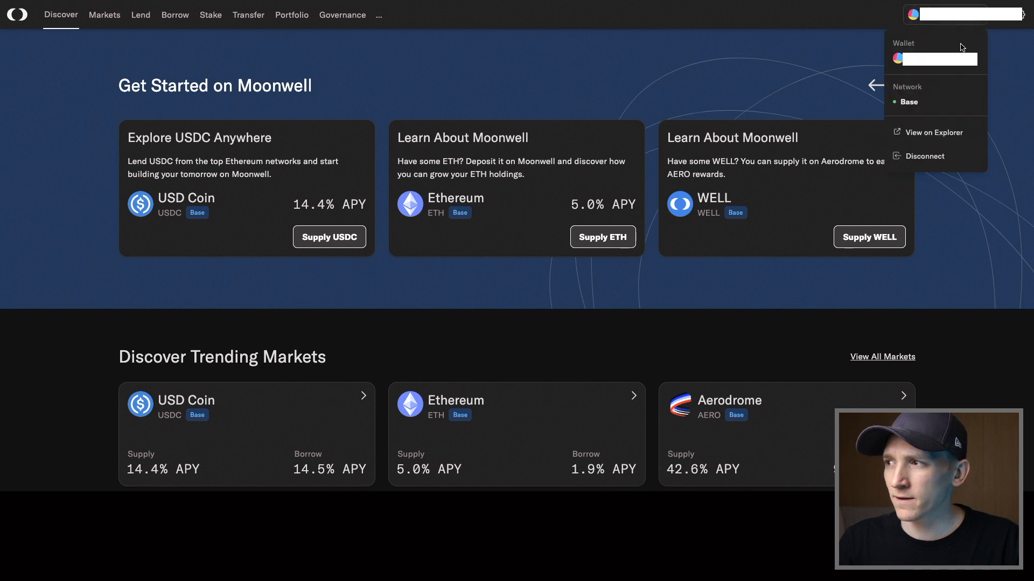
{"action": "mouse_move", "coordinate": [724, 67]}
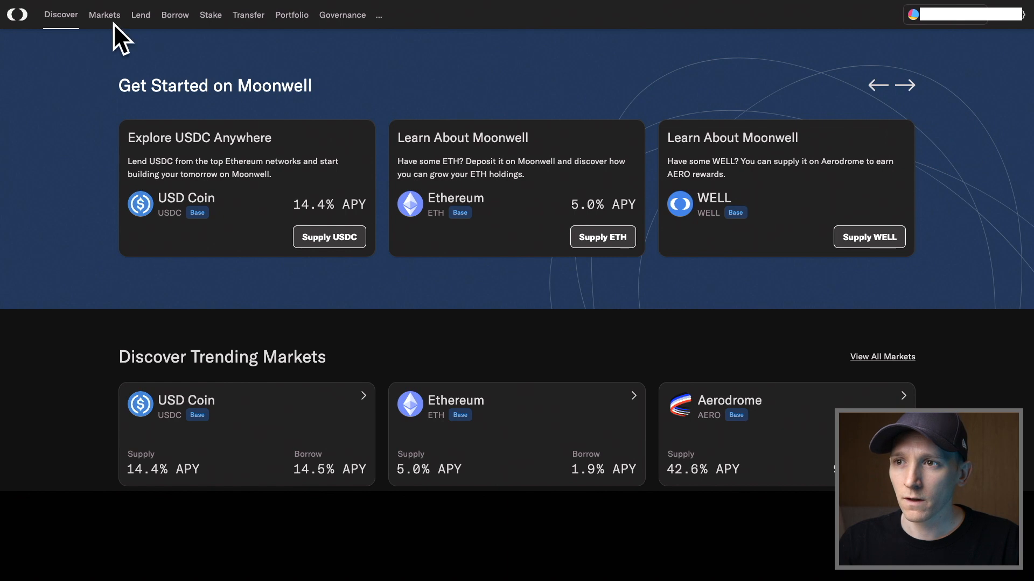
{"action": "left_click", "coordinate": [104, 14]}
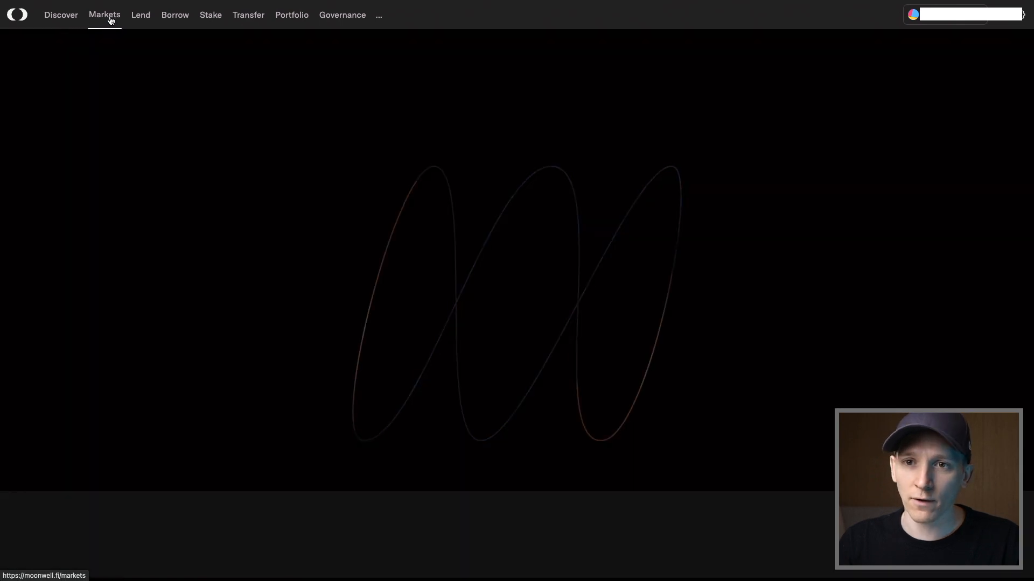
{"action": "left_click", "coordinate": [141, 14]}
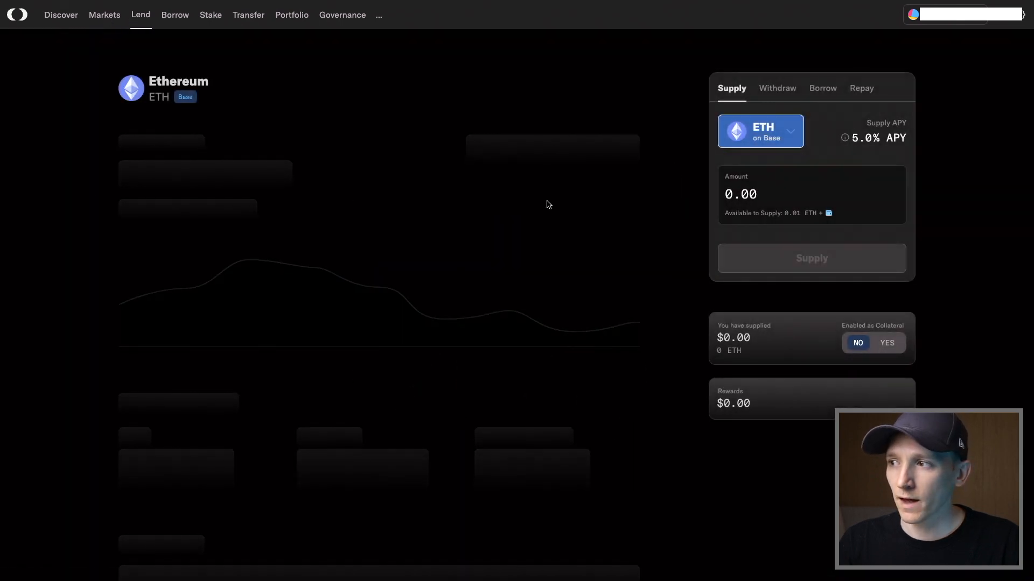